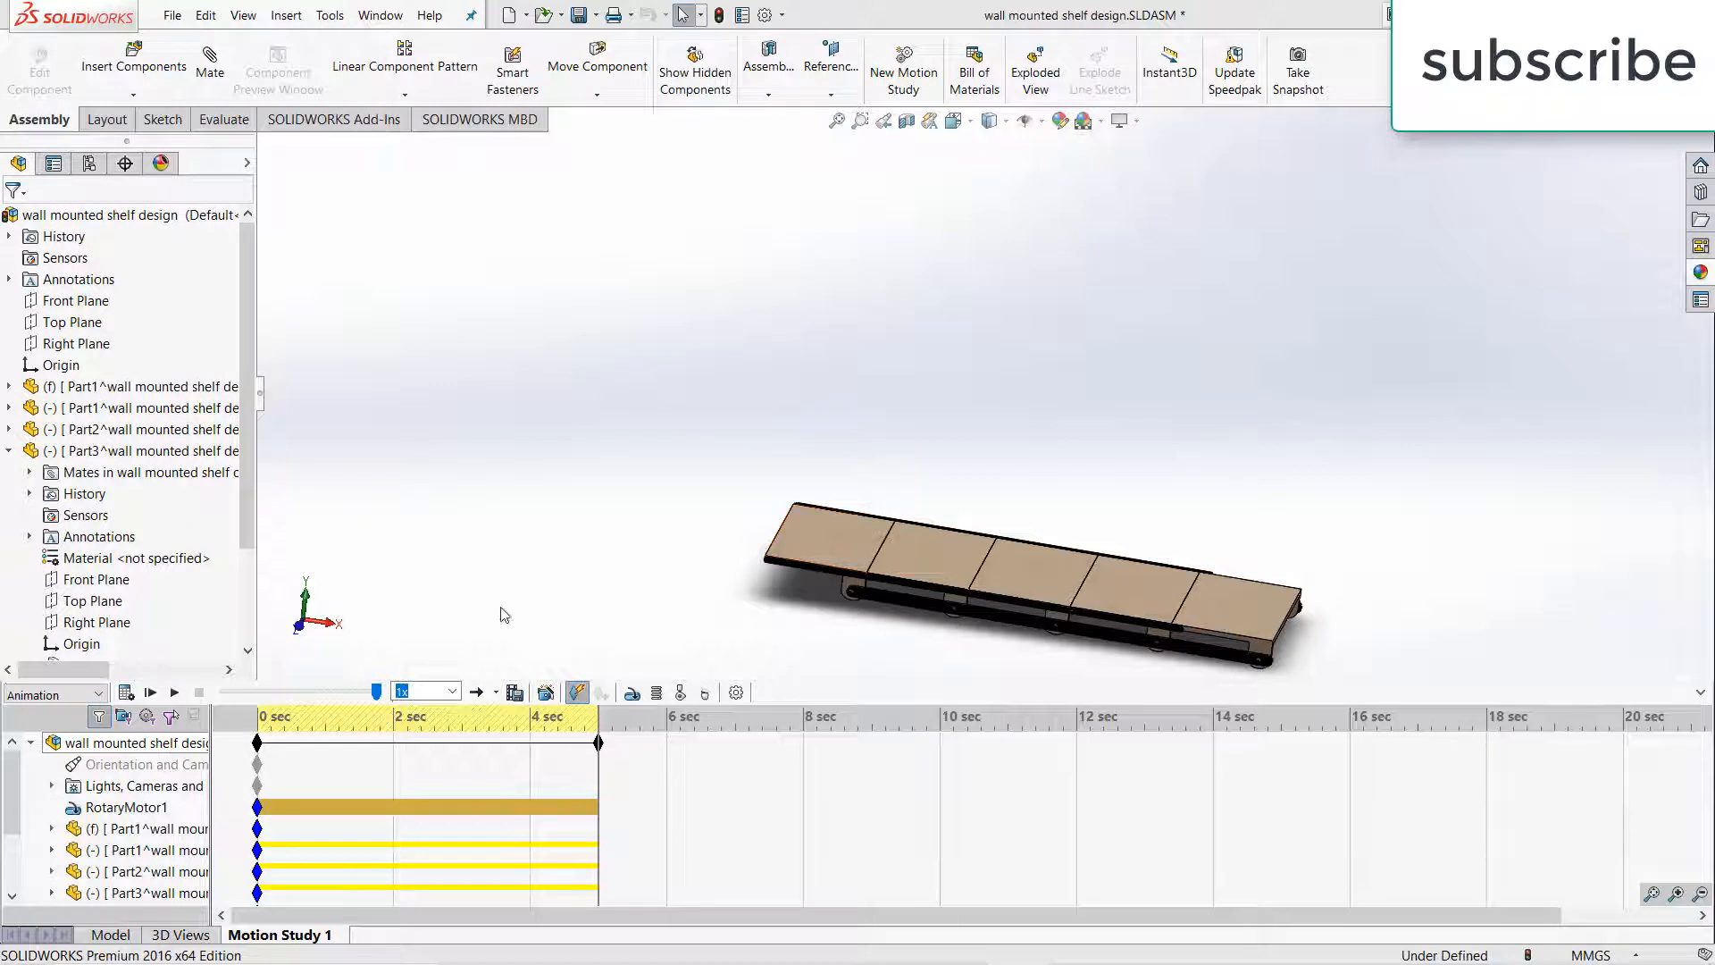
Review the motion study's simulation properties and accept them
{"action": "left_click", "coordinate": [172, 691]}
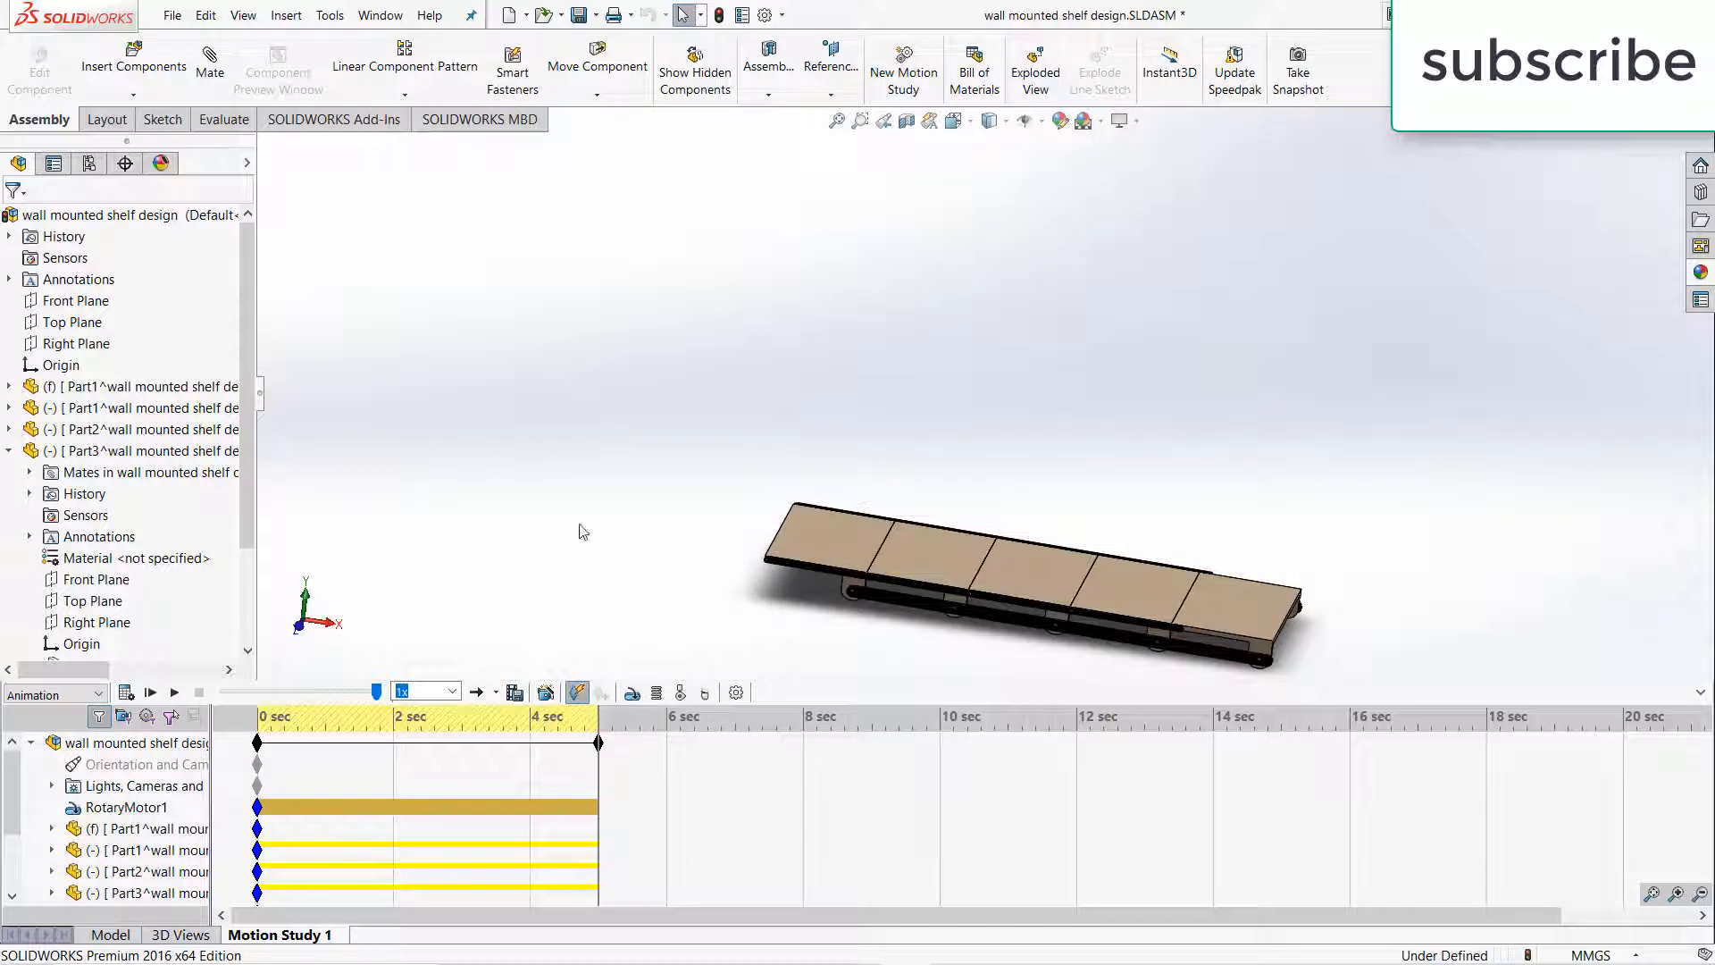
{"action": "mouse_move", "coordinate": [578, 507]}
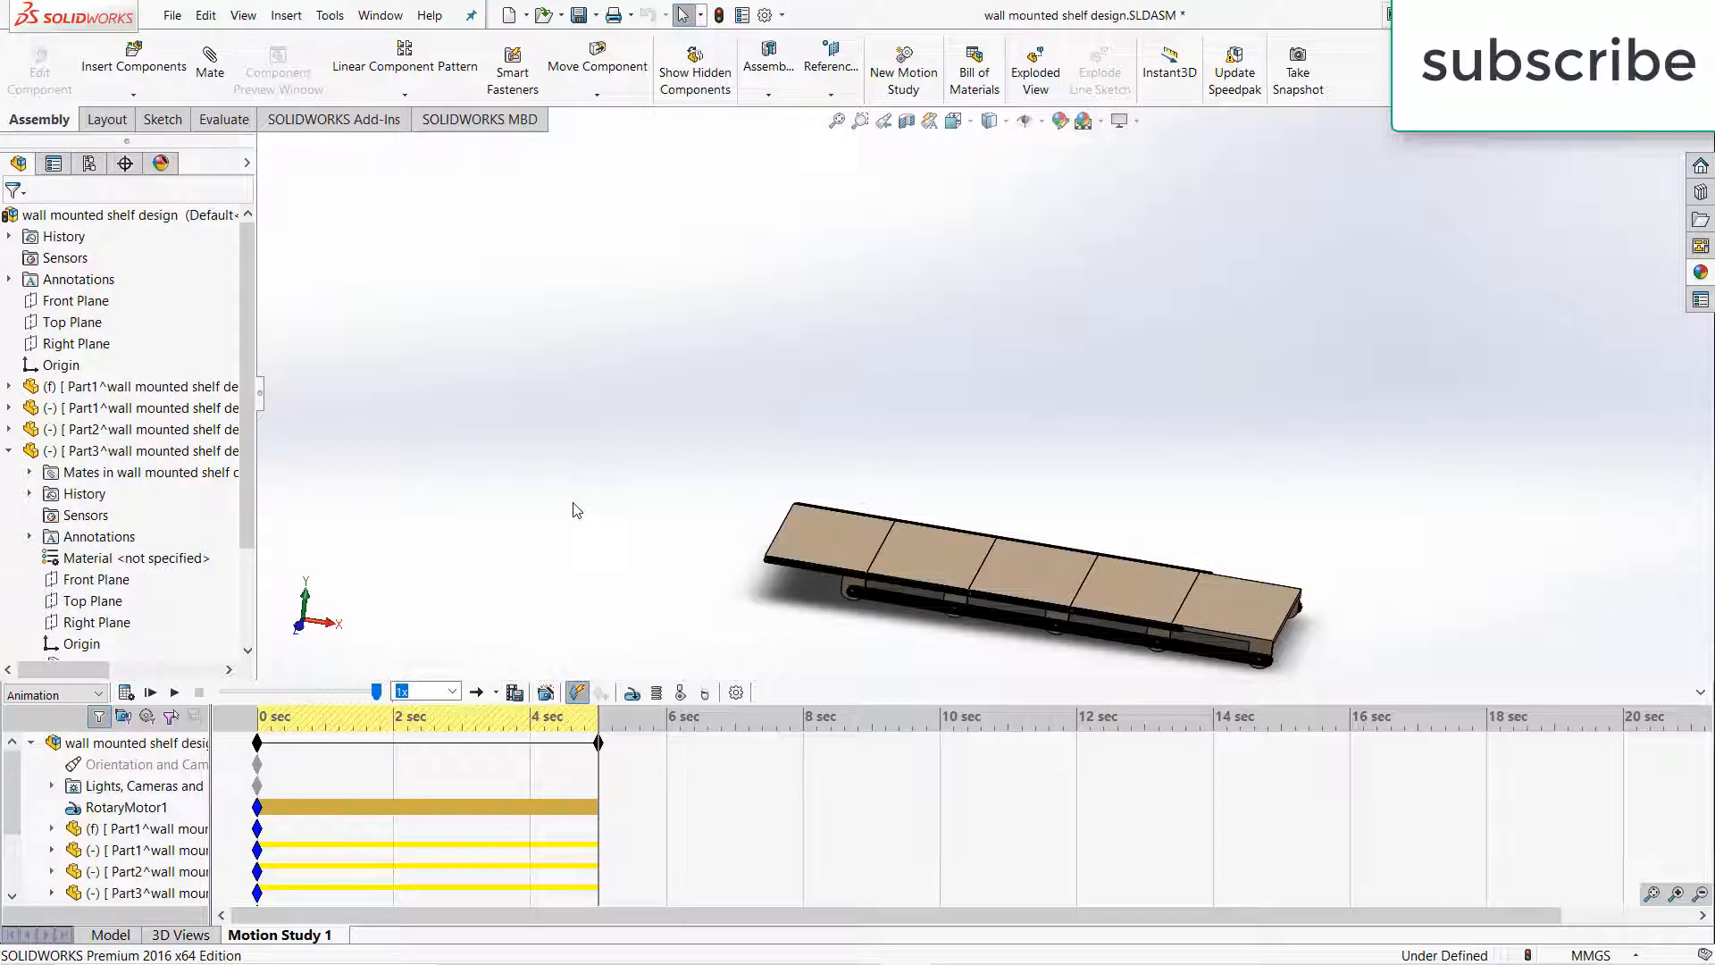
{"action": "mouse_move", "coordinate": [752, 693]}
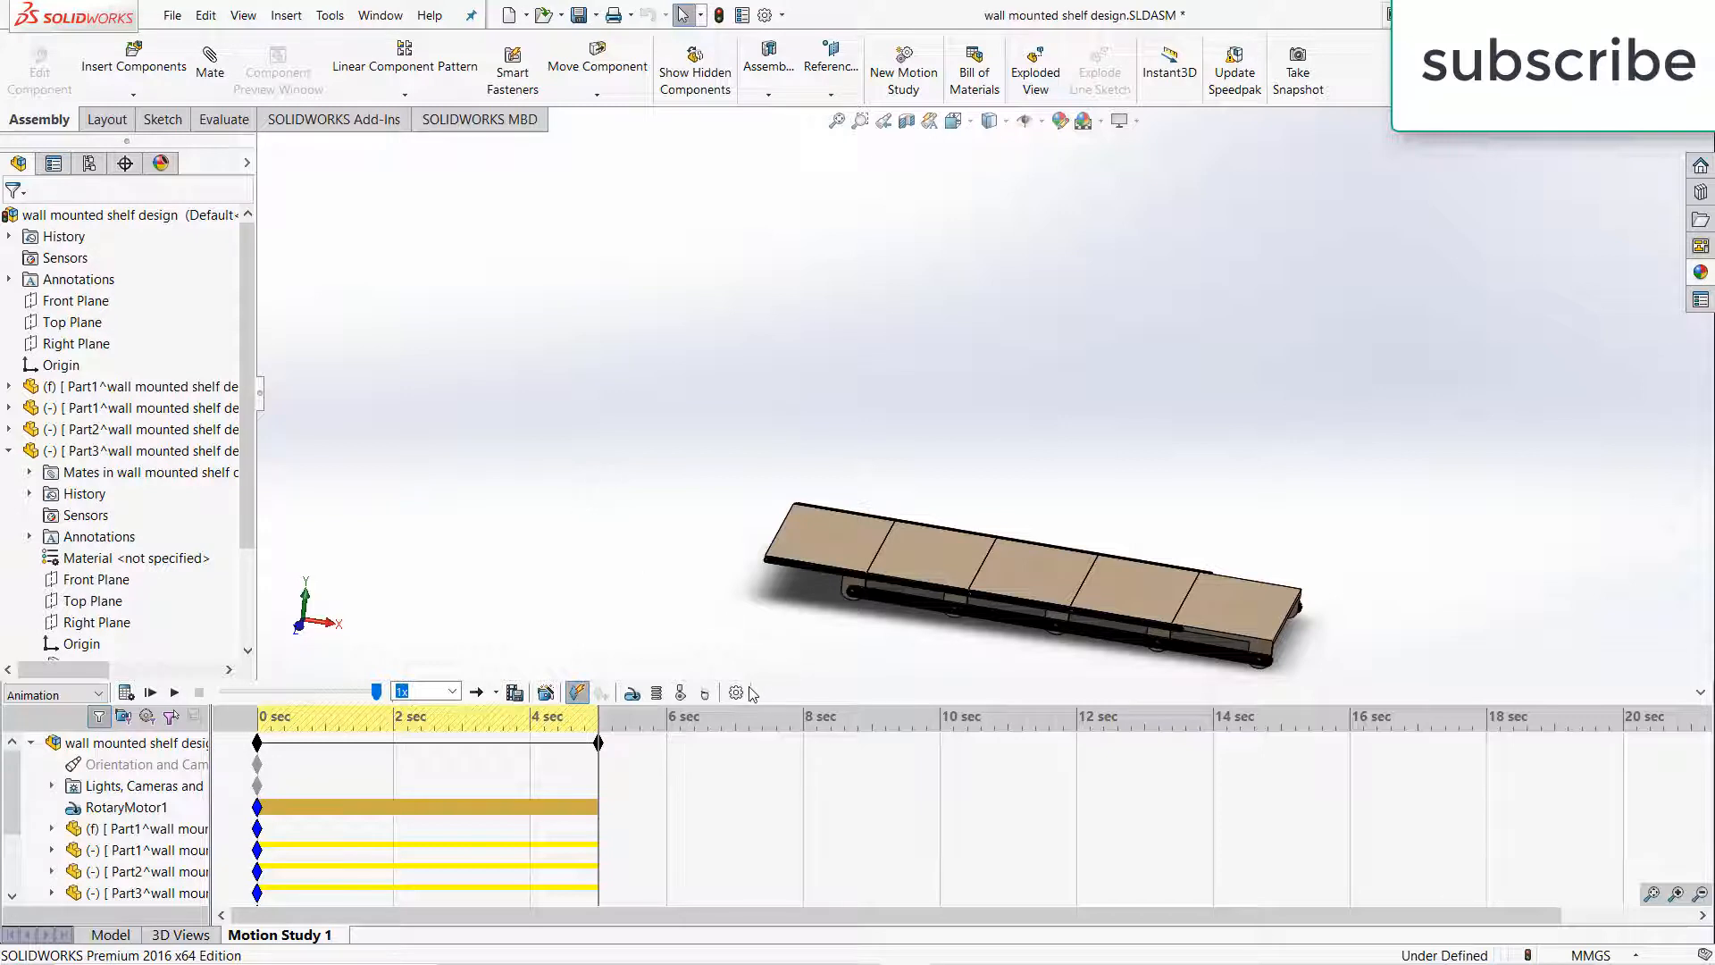
{"action": "mouse_move", "coordinate": [737, 692]}
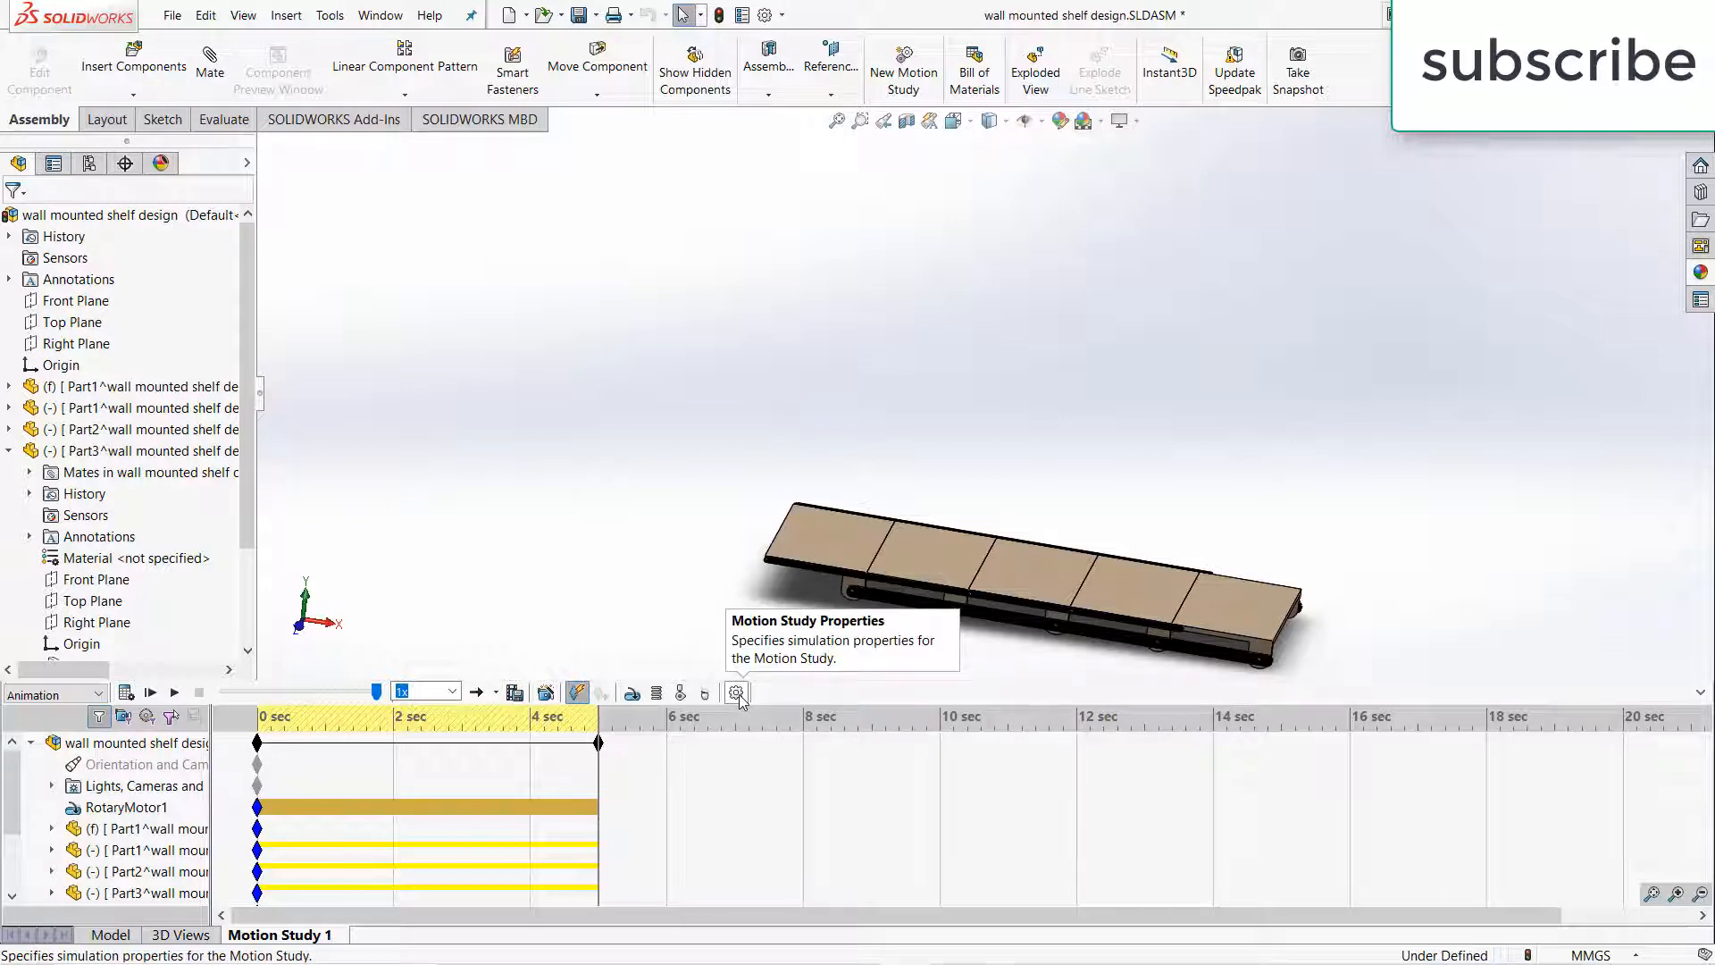
{"action": "left_click", "coordinate": [736, 692]}
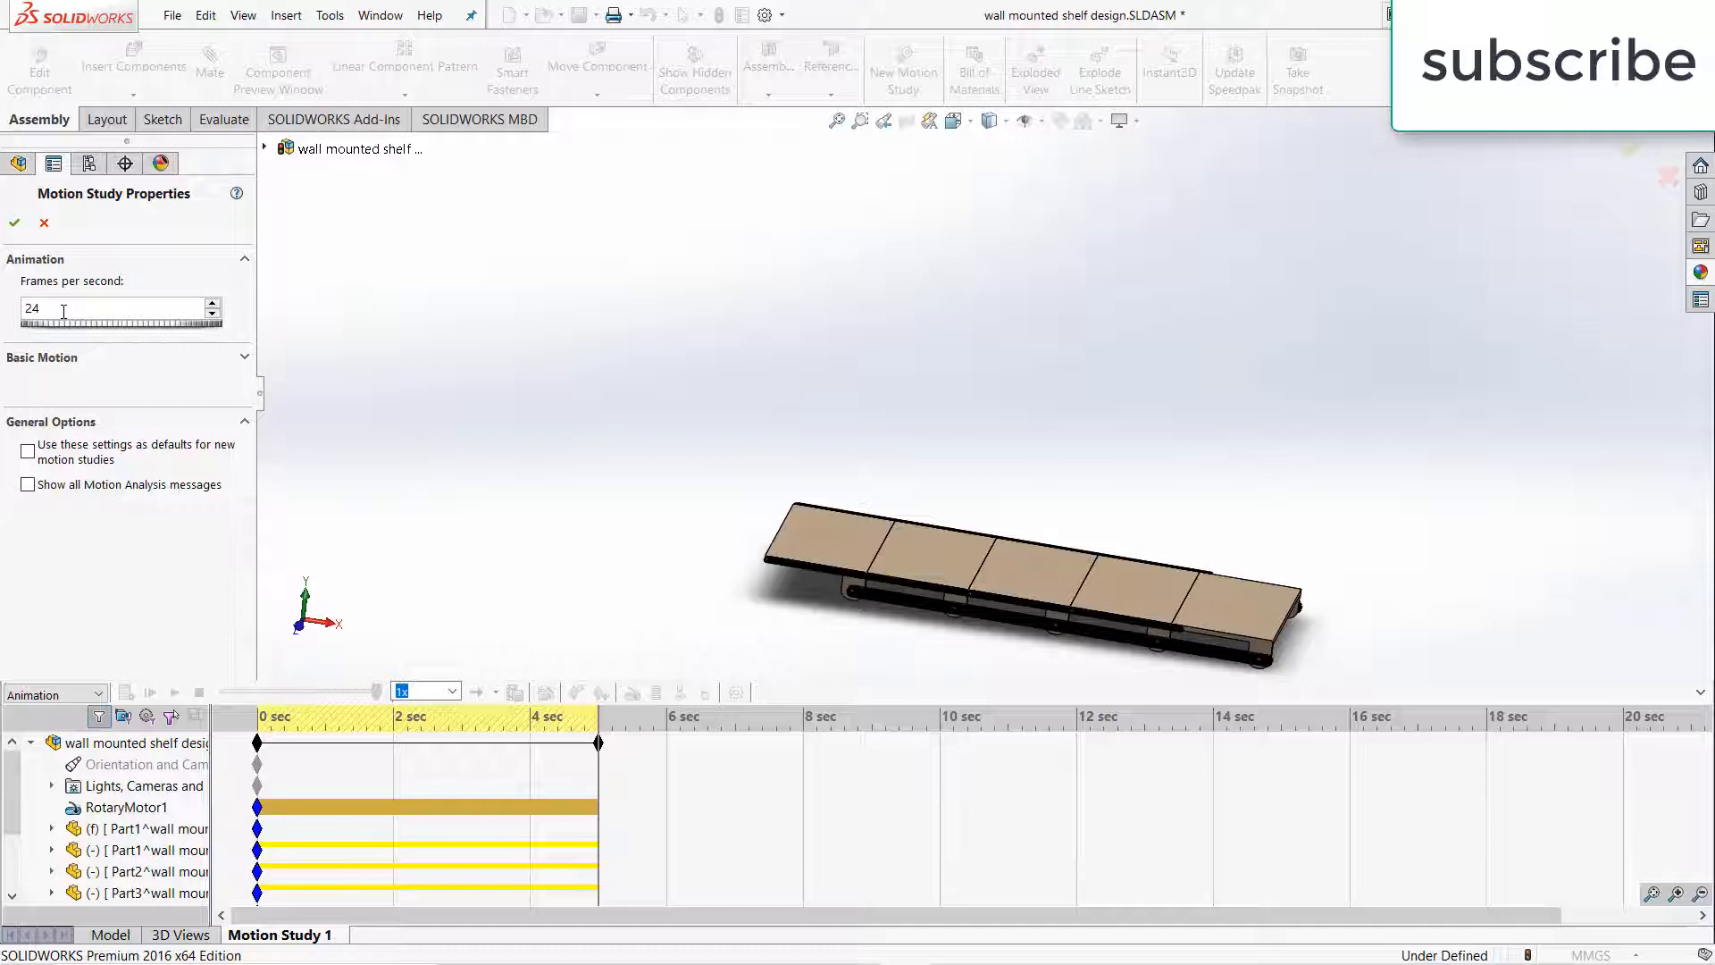
{"action": "left_click", "coordinate": [14, 223]}
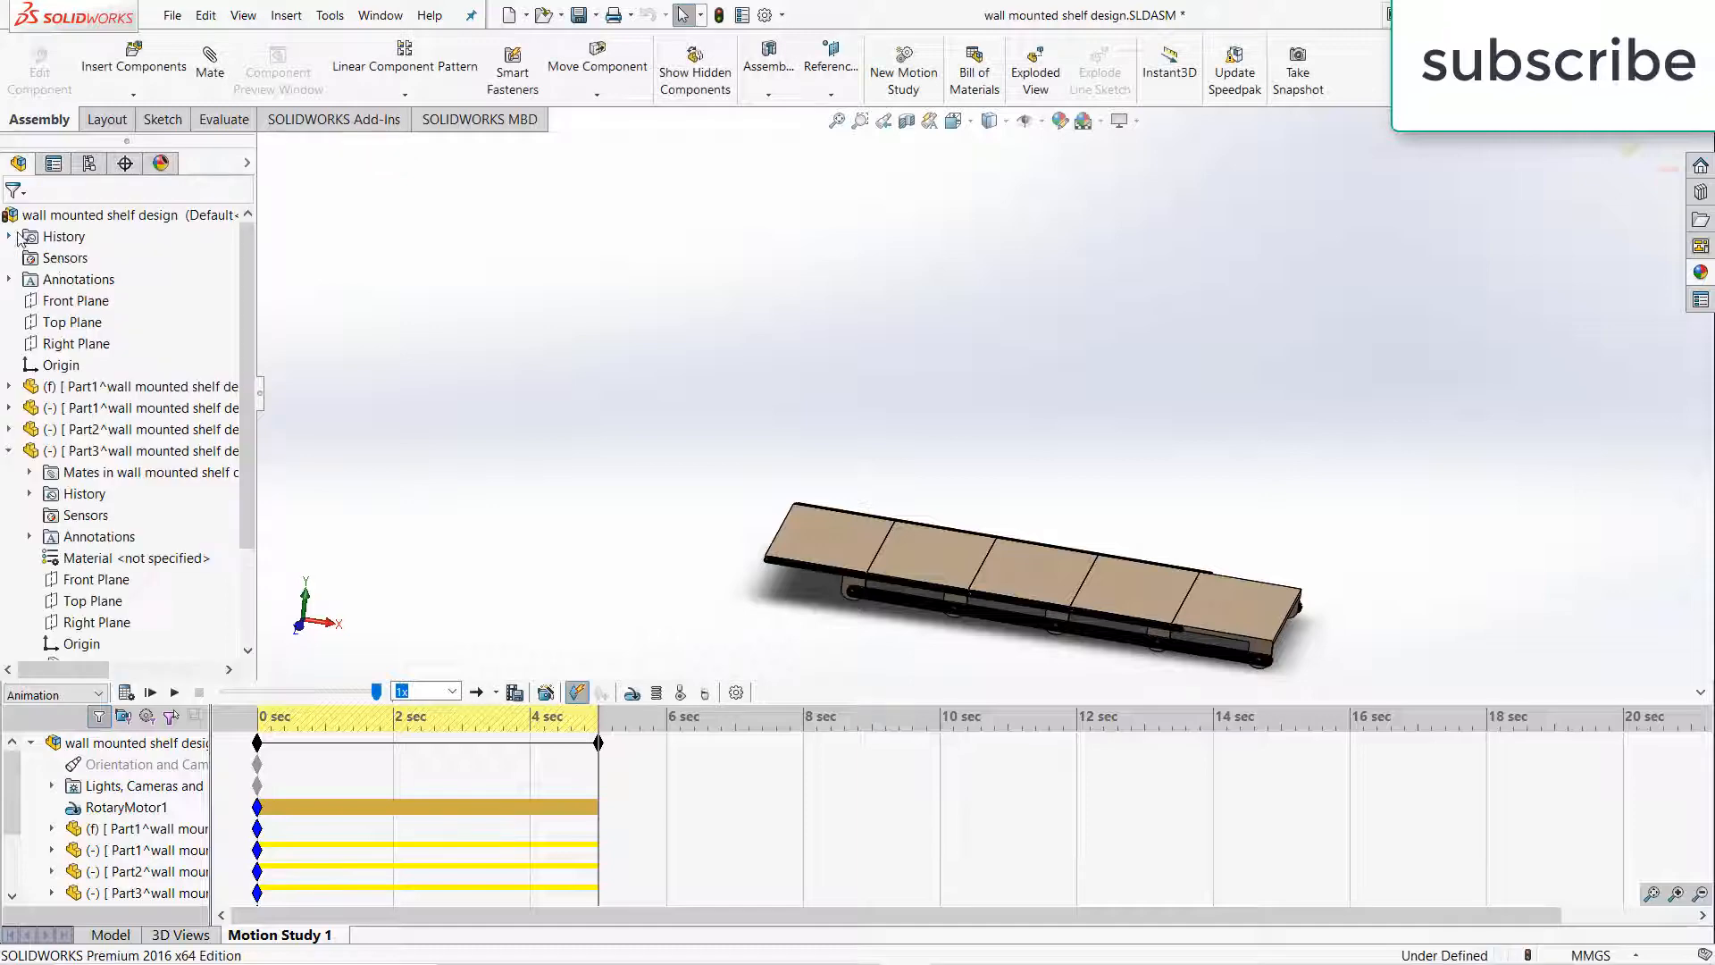
{"action": "mouse_move", "coordinate": [515, 693]}
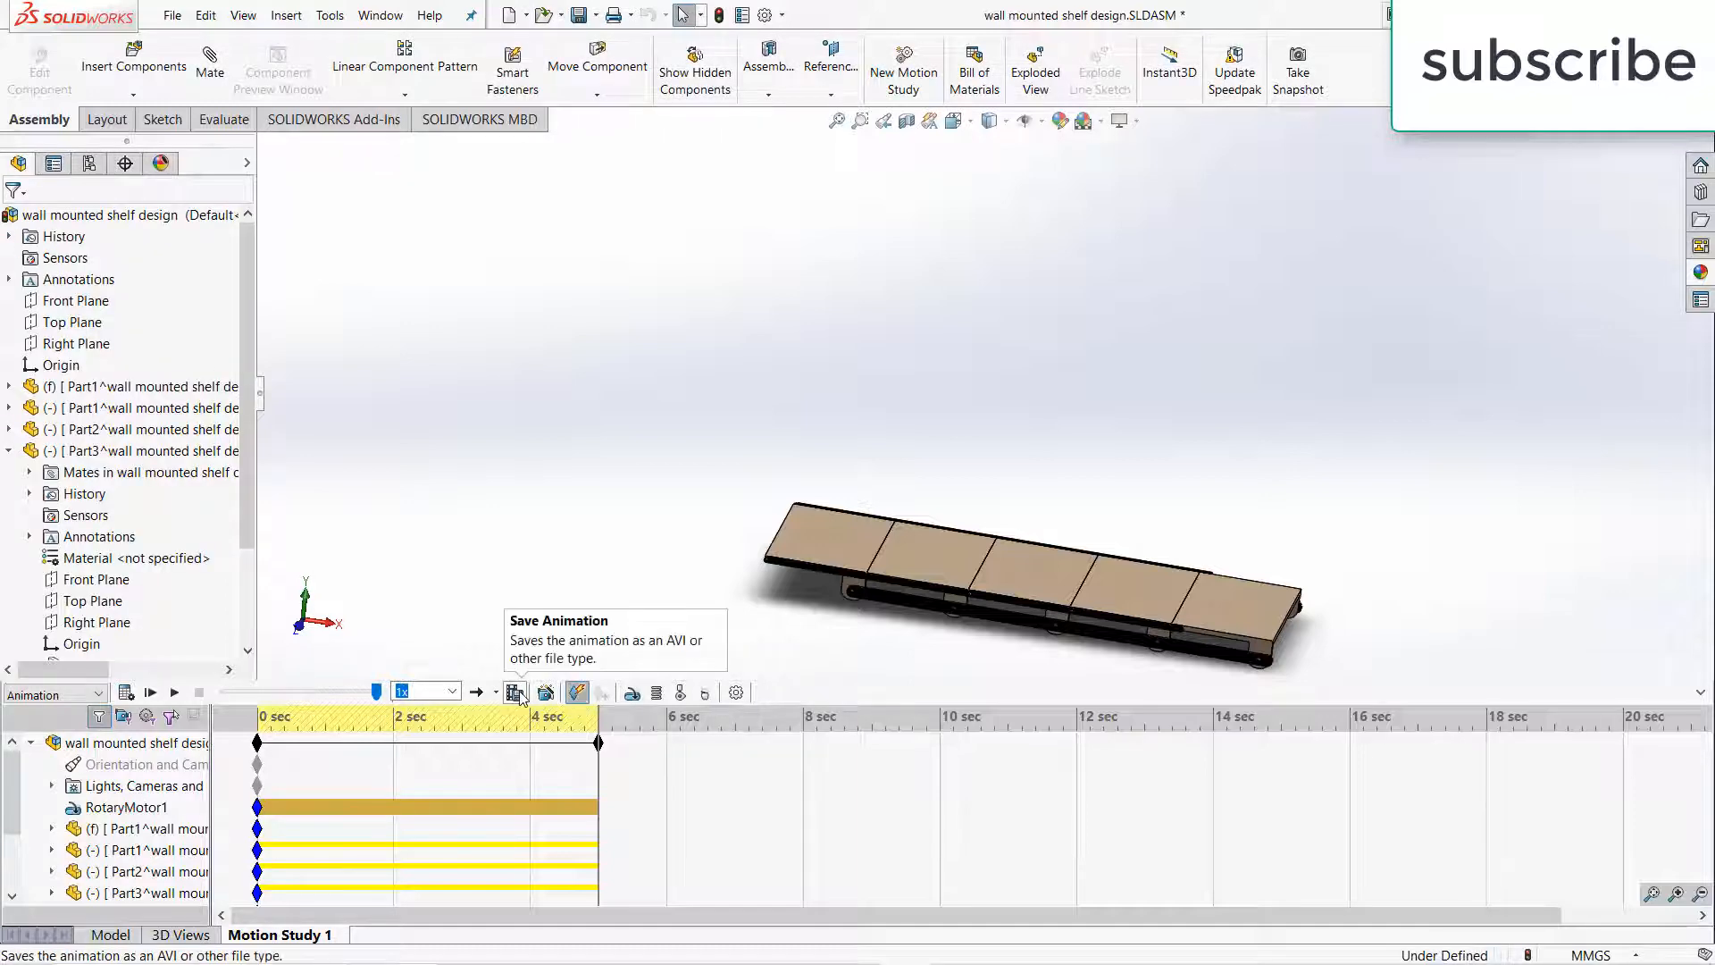
Set up the animation export at a 16:9 aspect ratio, 1920 × 1080
{"action": "left_click", "coordinate": [514, 692]}
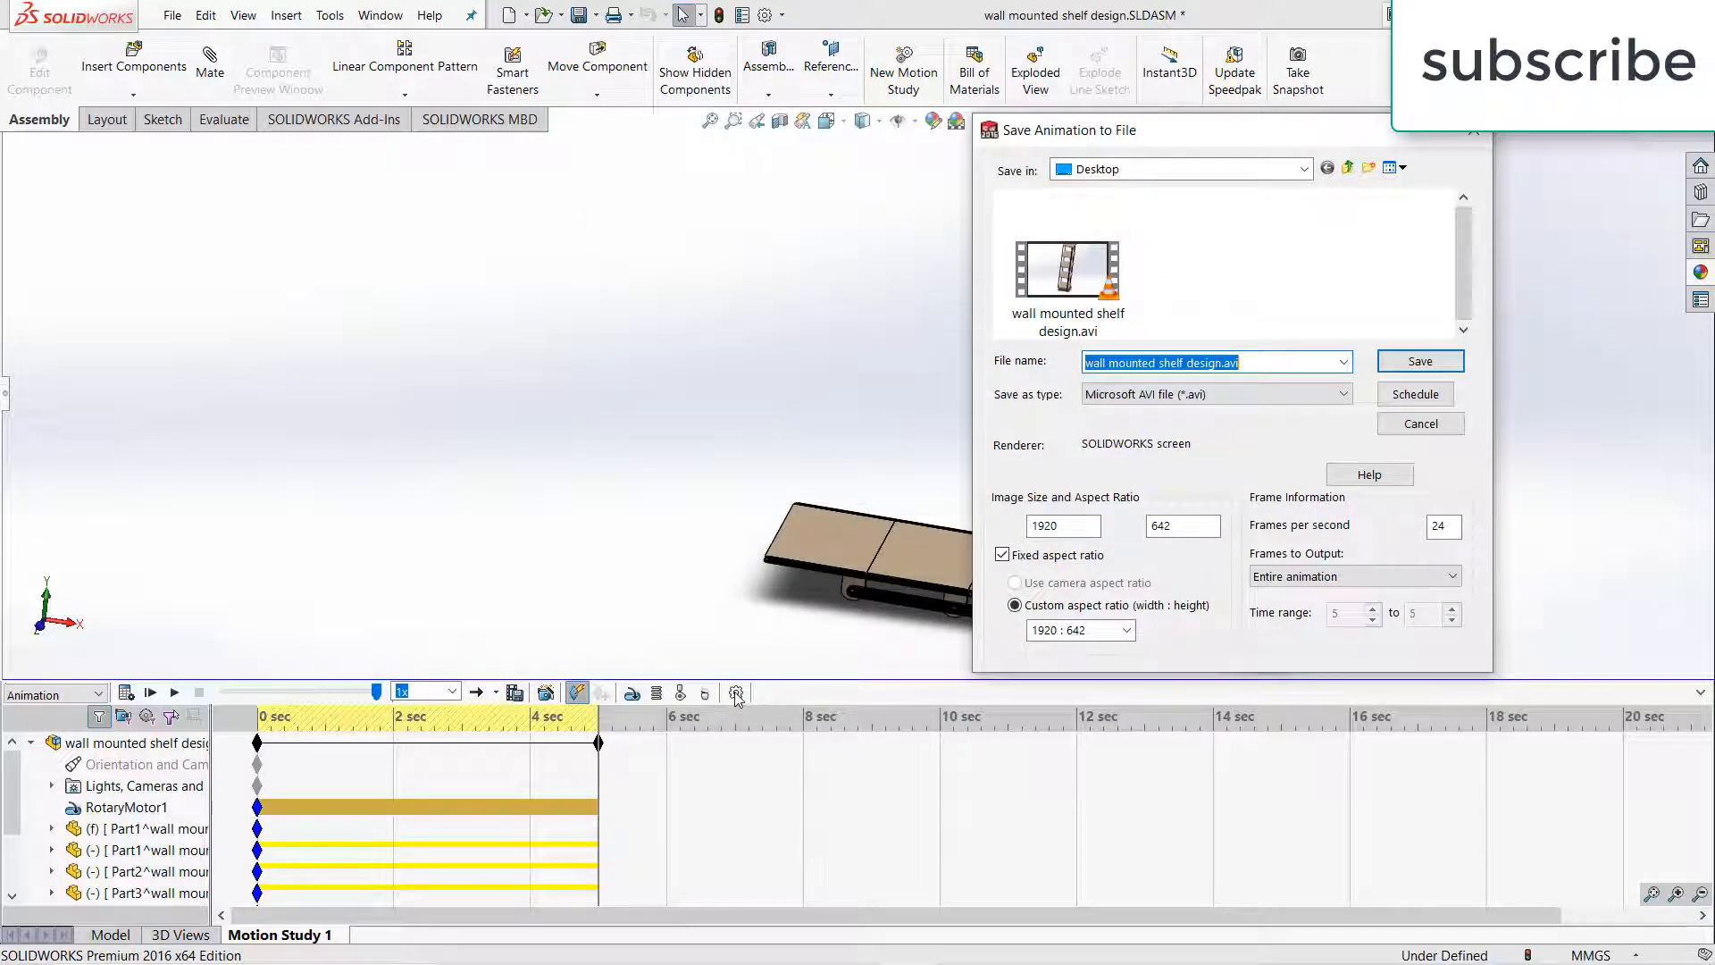
{"action": "mouse_move", "coordinate": [1268, 150]}
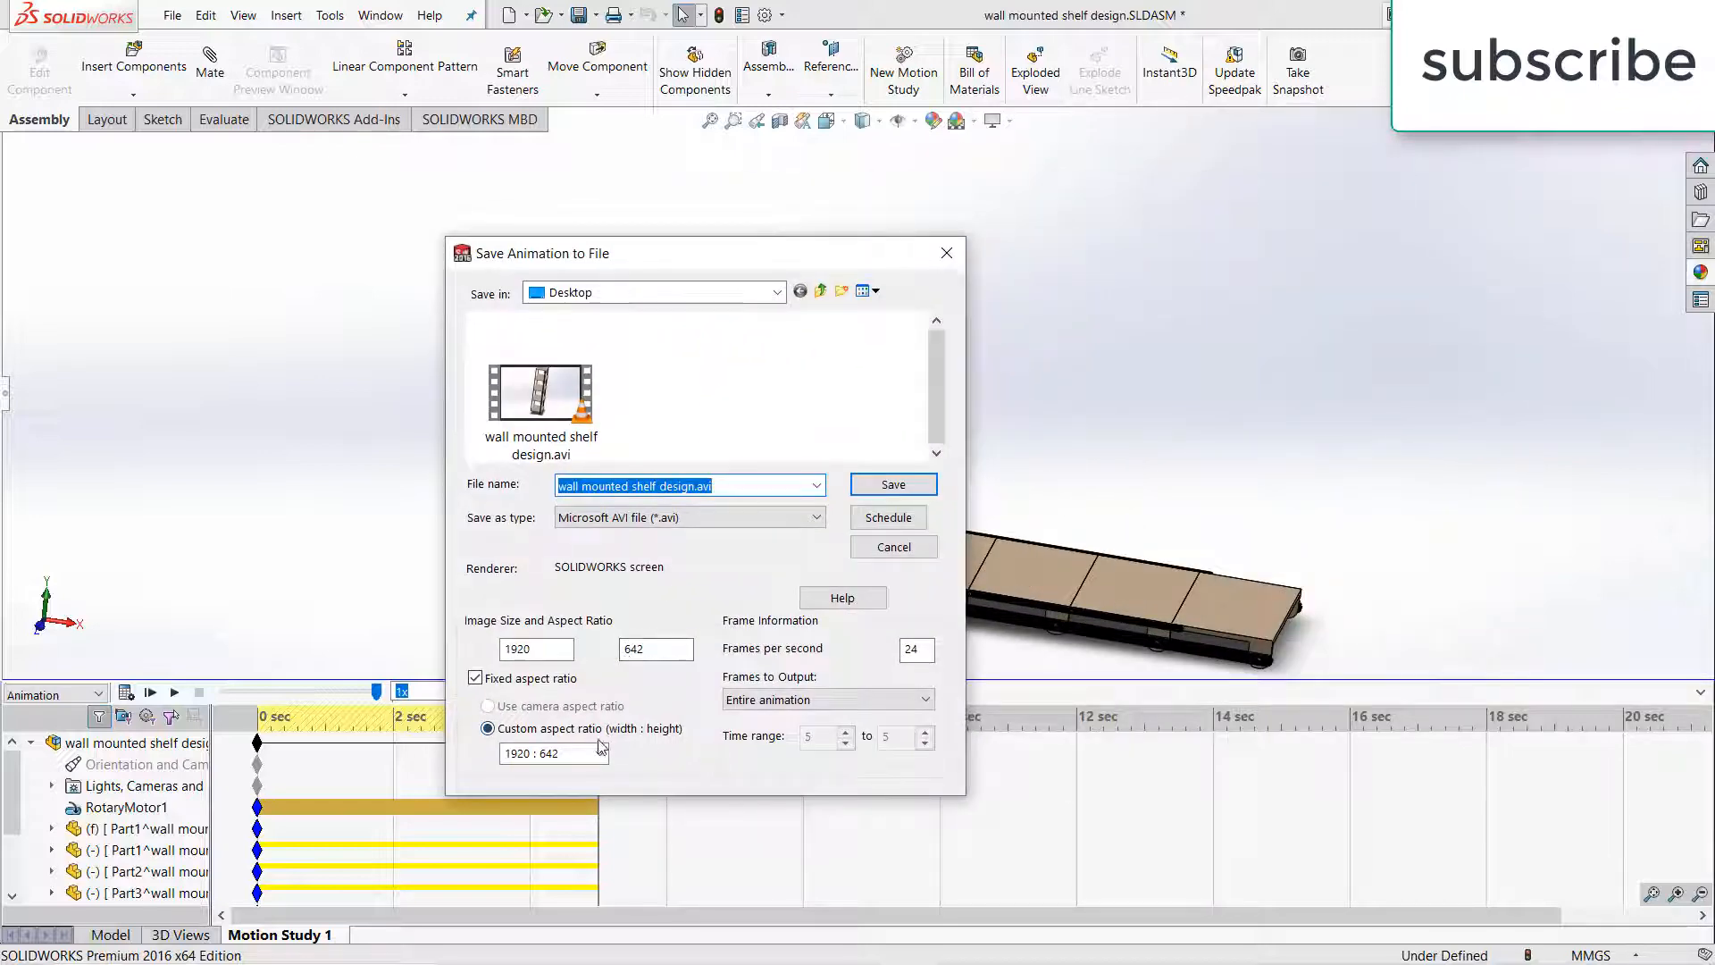
{"action": "left_click", "coordinate": [599, 754]}
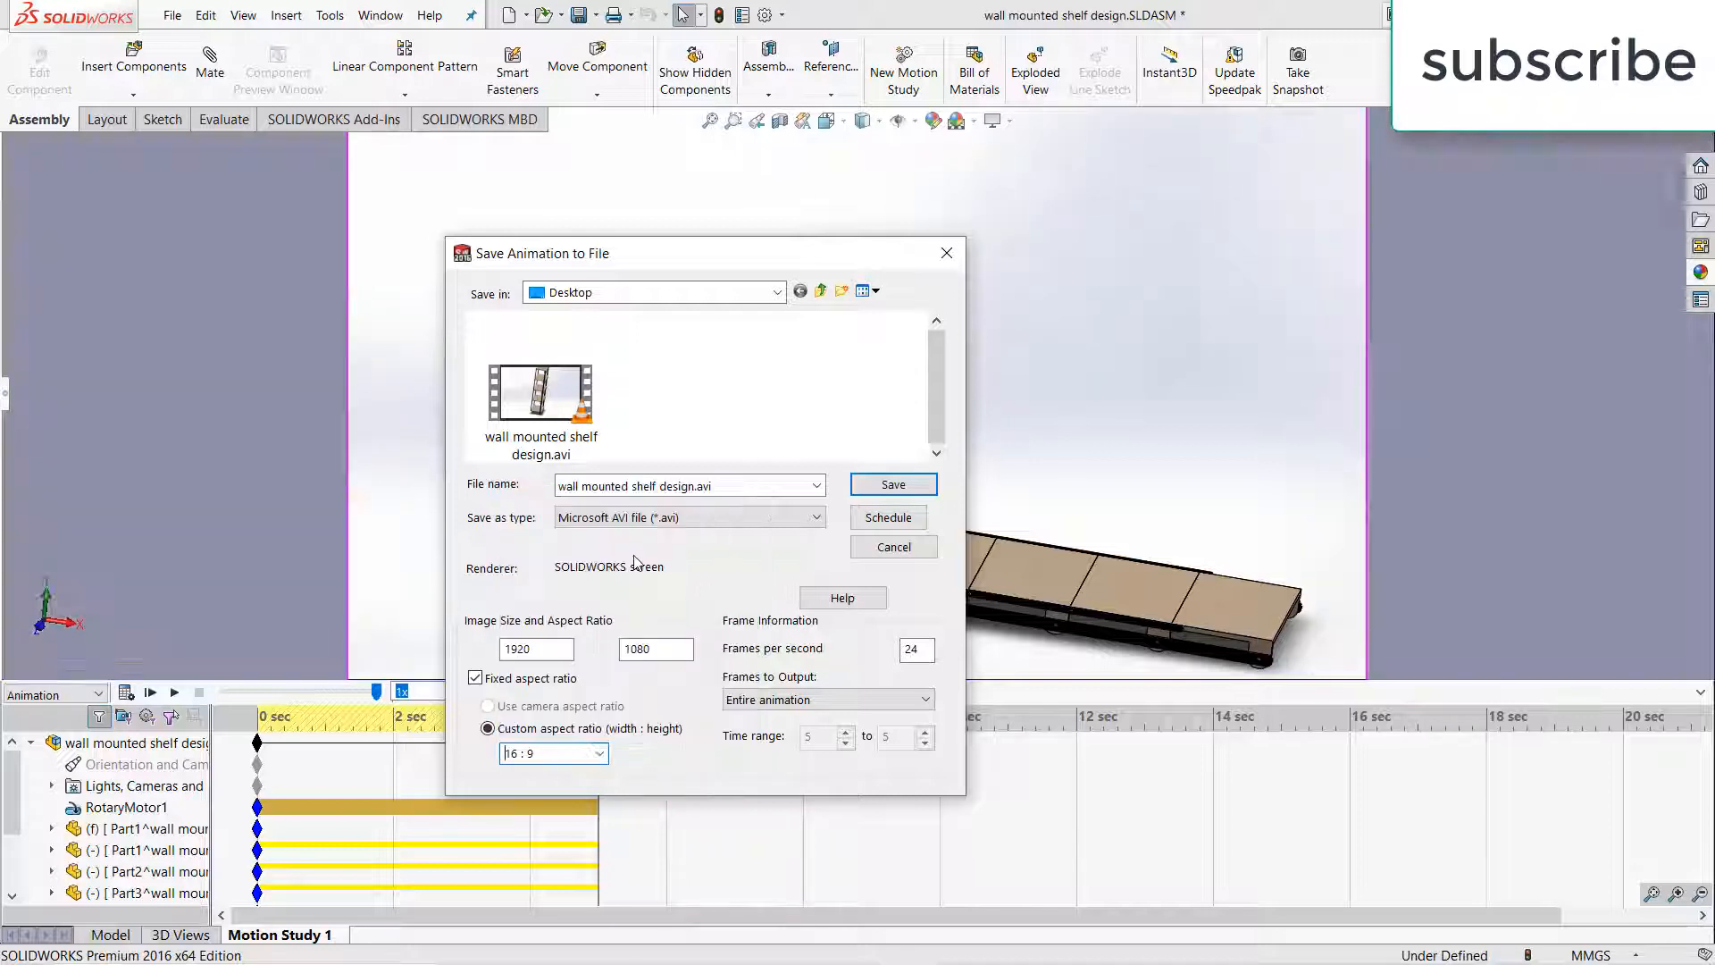
{"action": "left_click_drag", "start_coordinate": [700, 253], "coordinate": [443, 205]}
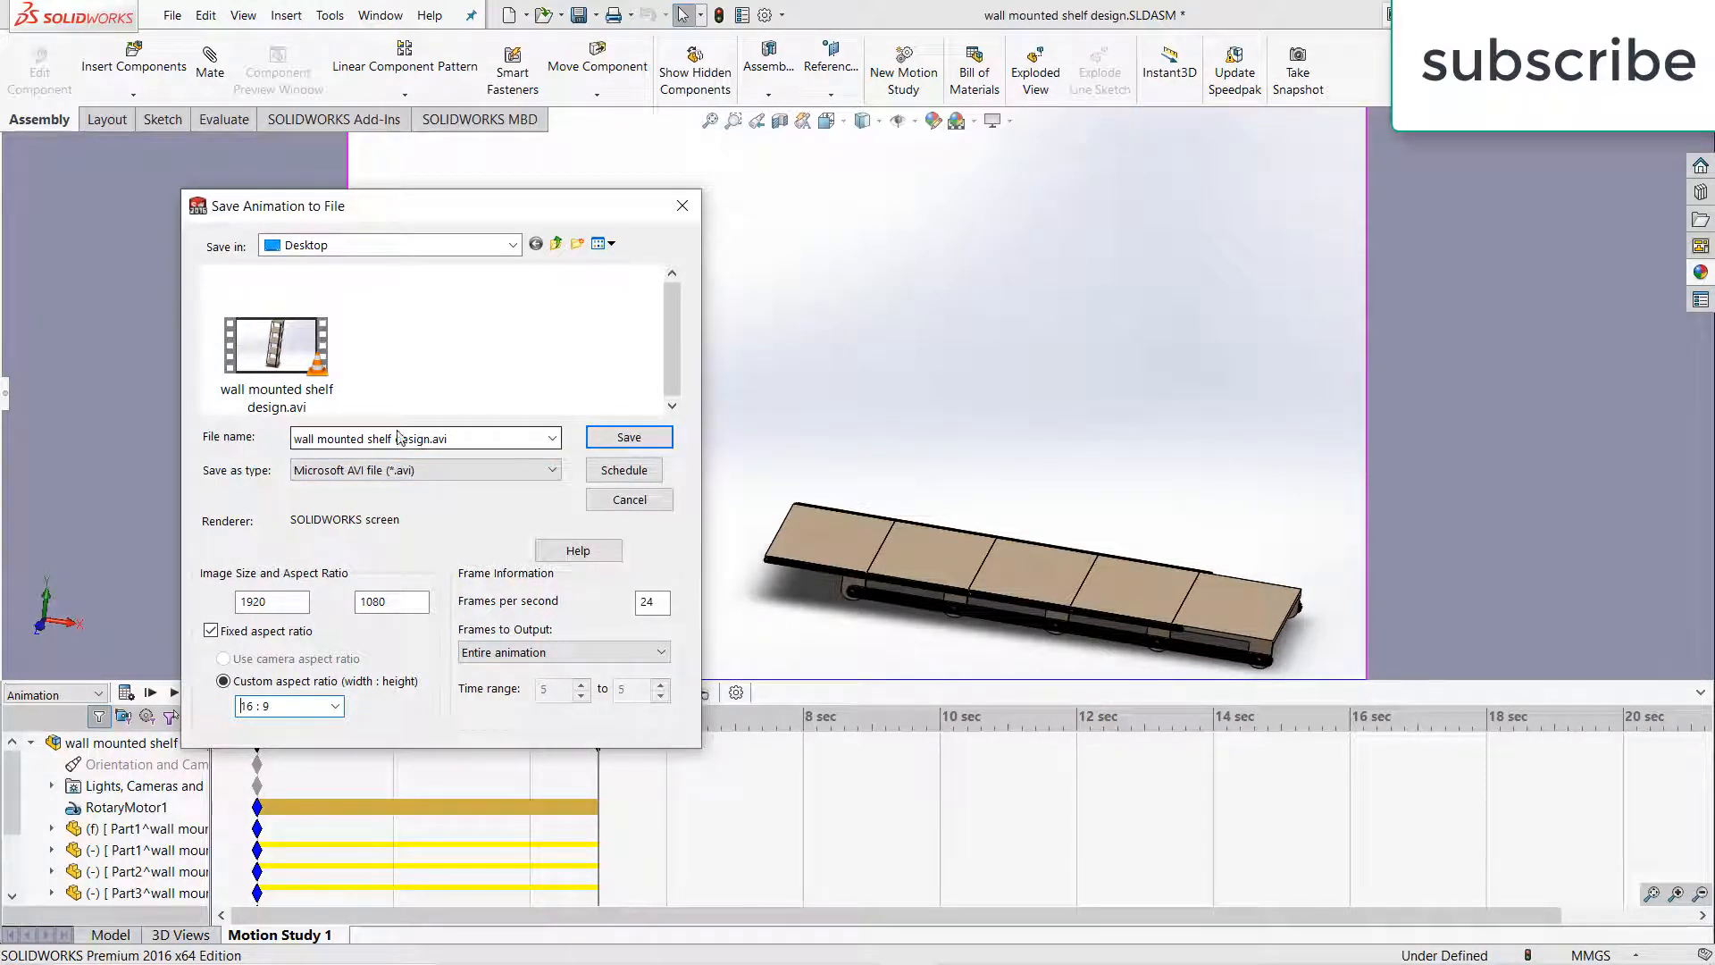
Name the animation file 'kjkj' and keep Microsoft AVI (*.avi) as the type
{"action": "triple_click", "coordinate": [425, 437]}
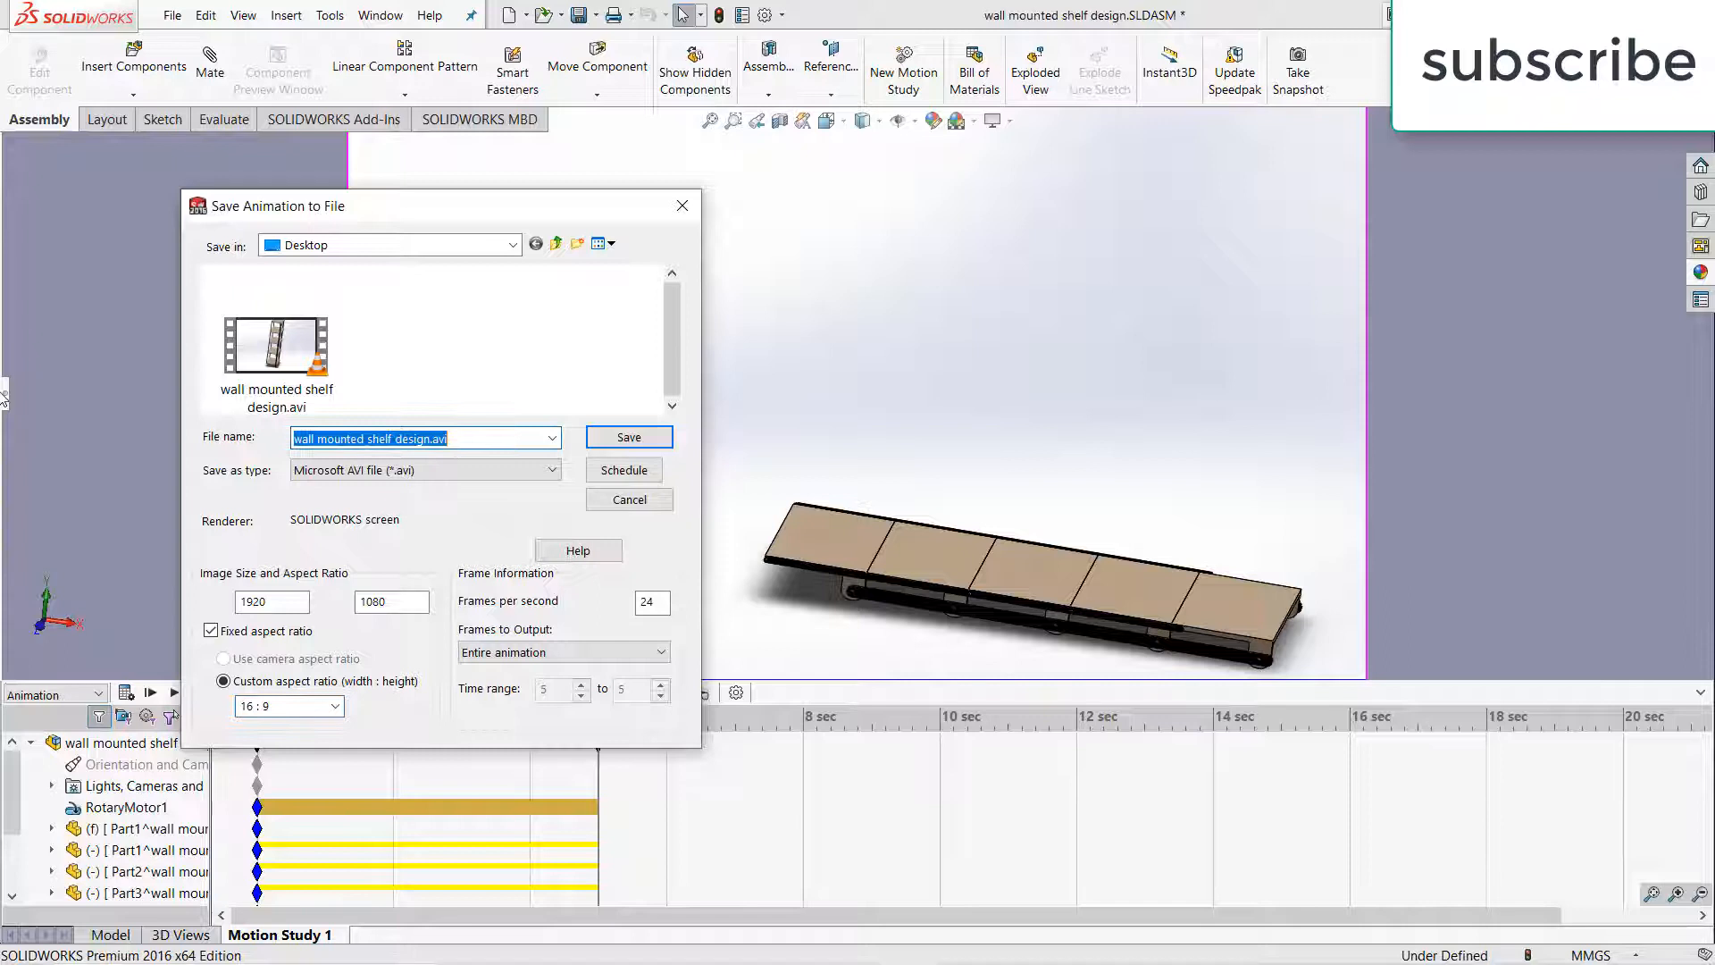
{"action": "type", "text": "kjkj"}
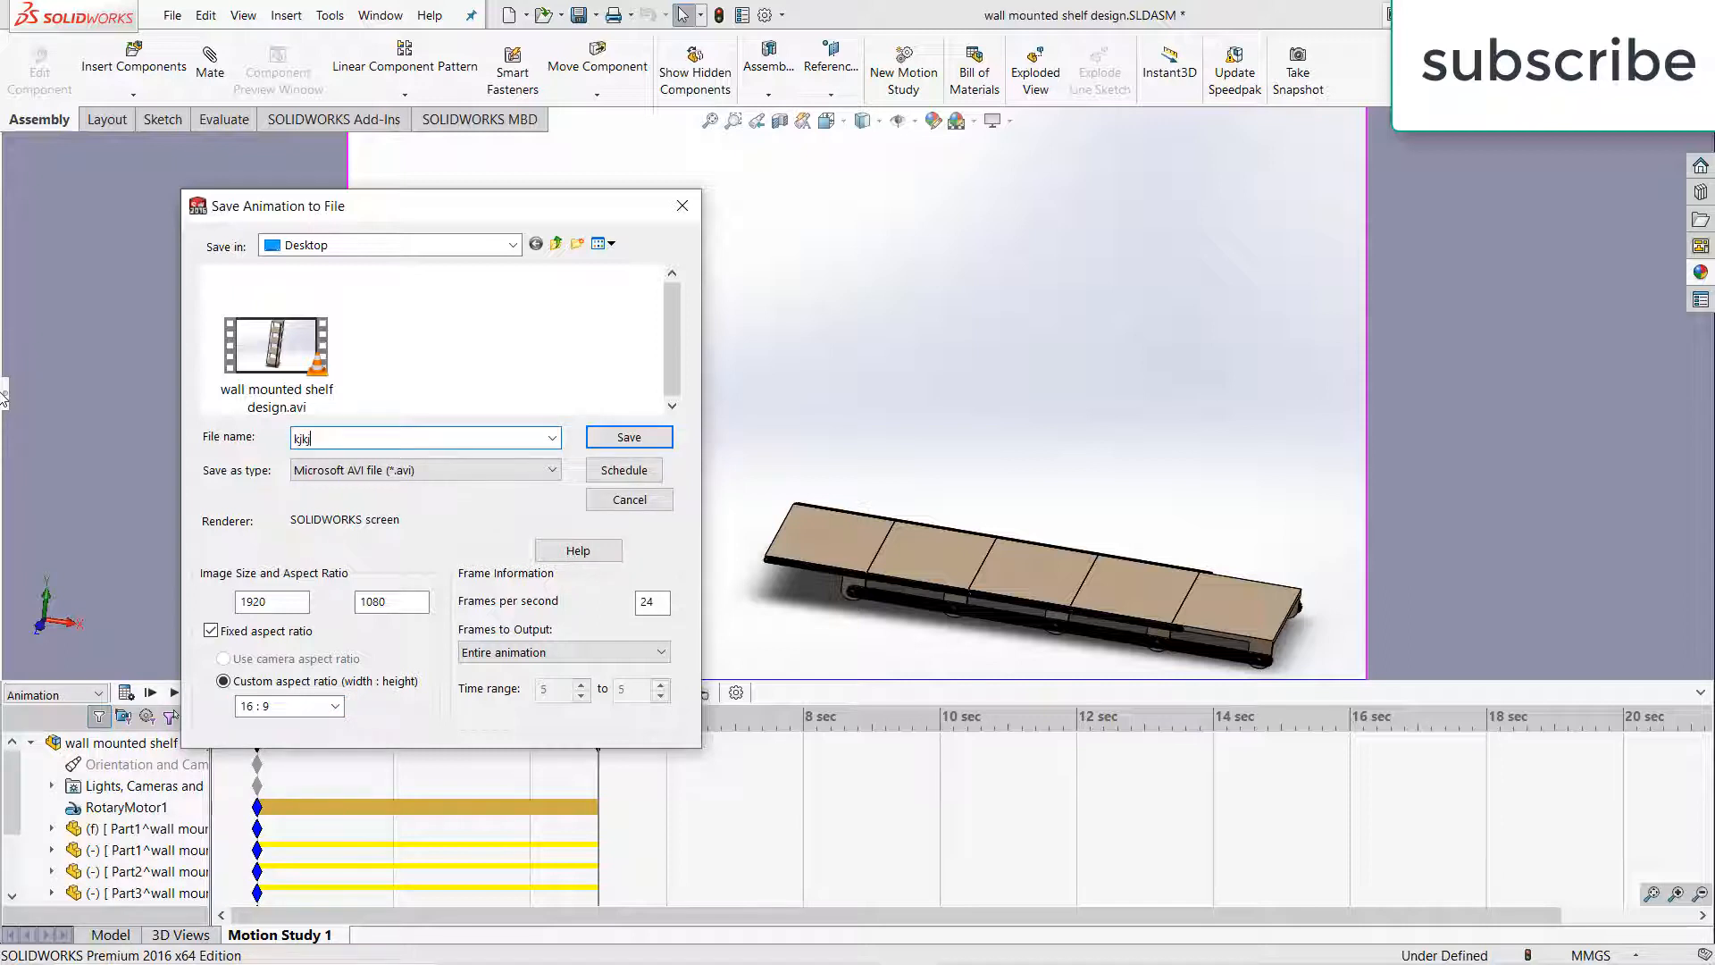
{"action": "mouse_move", "coordinate": [474, 458]}
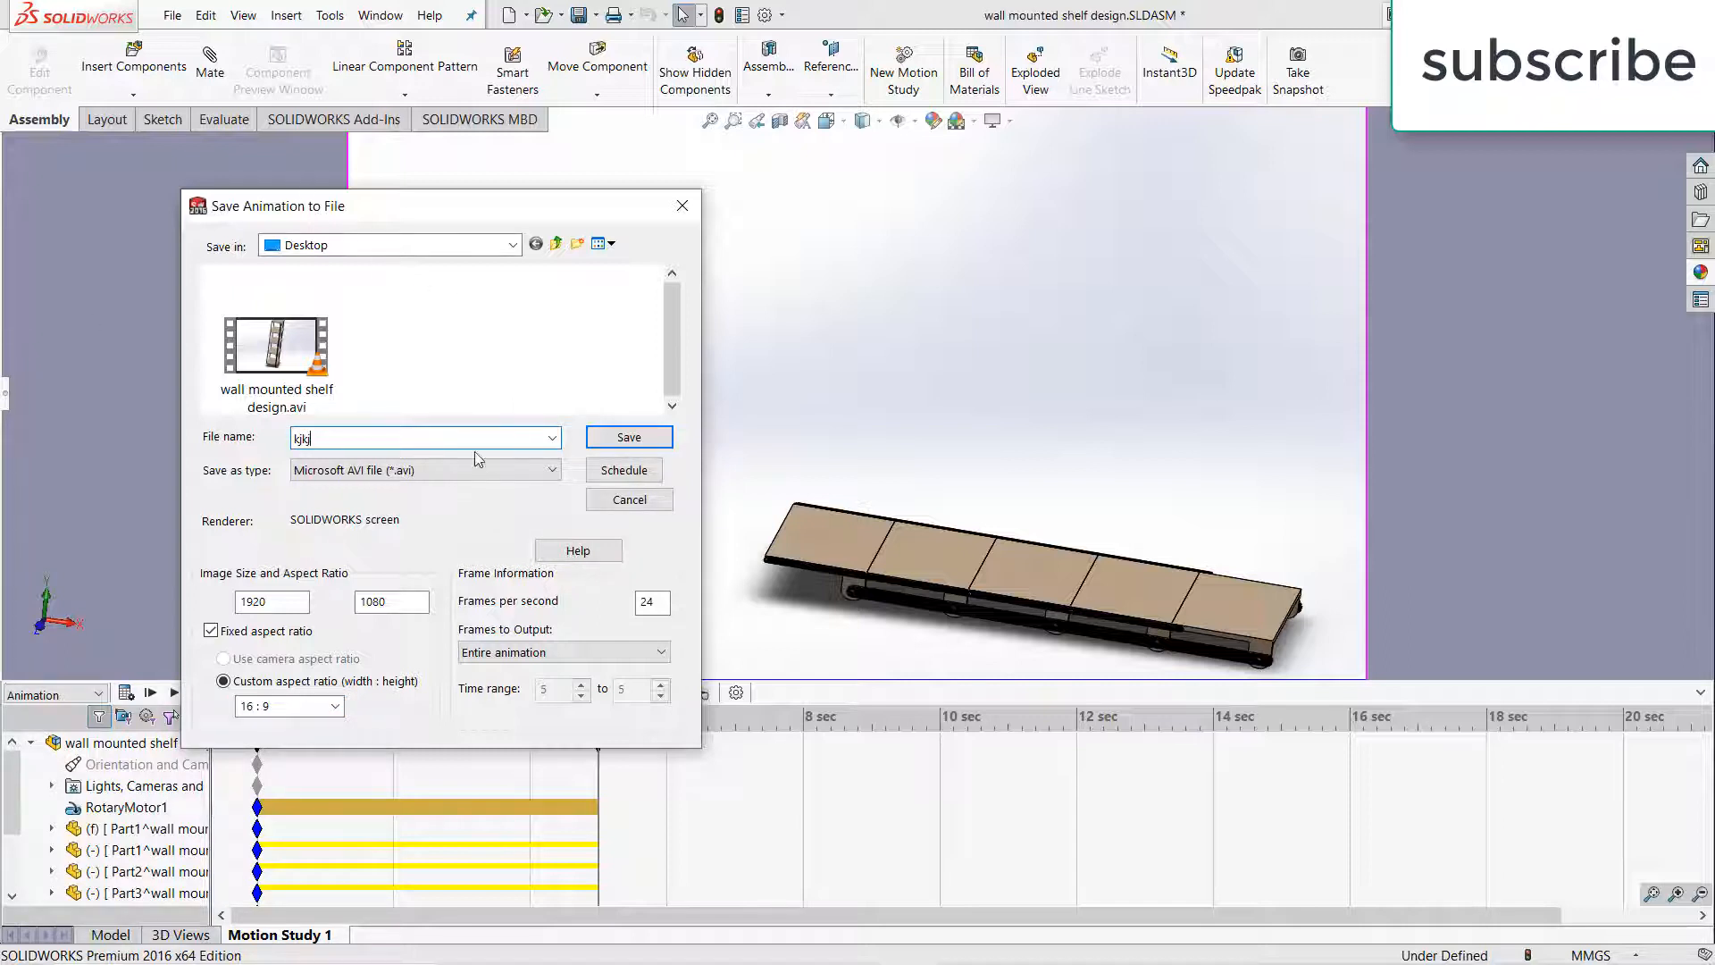
{"action": "left_click", "coordinate": [551, 469]}
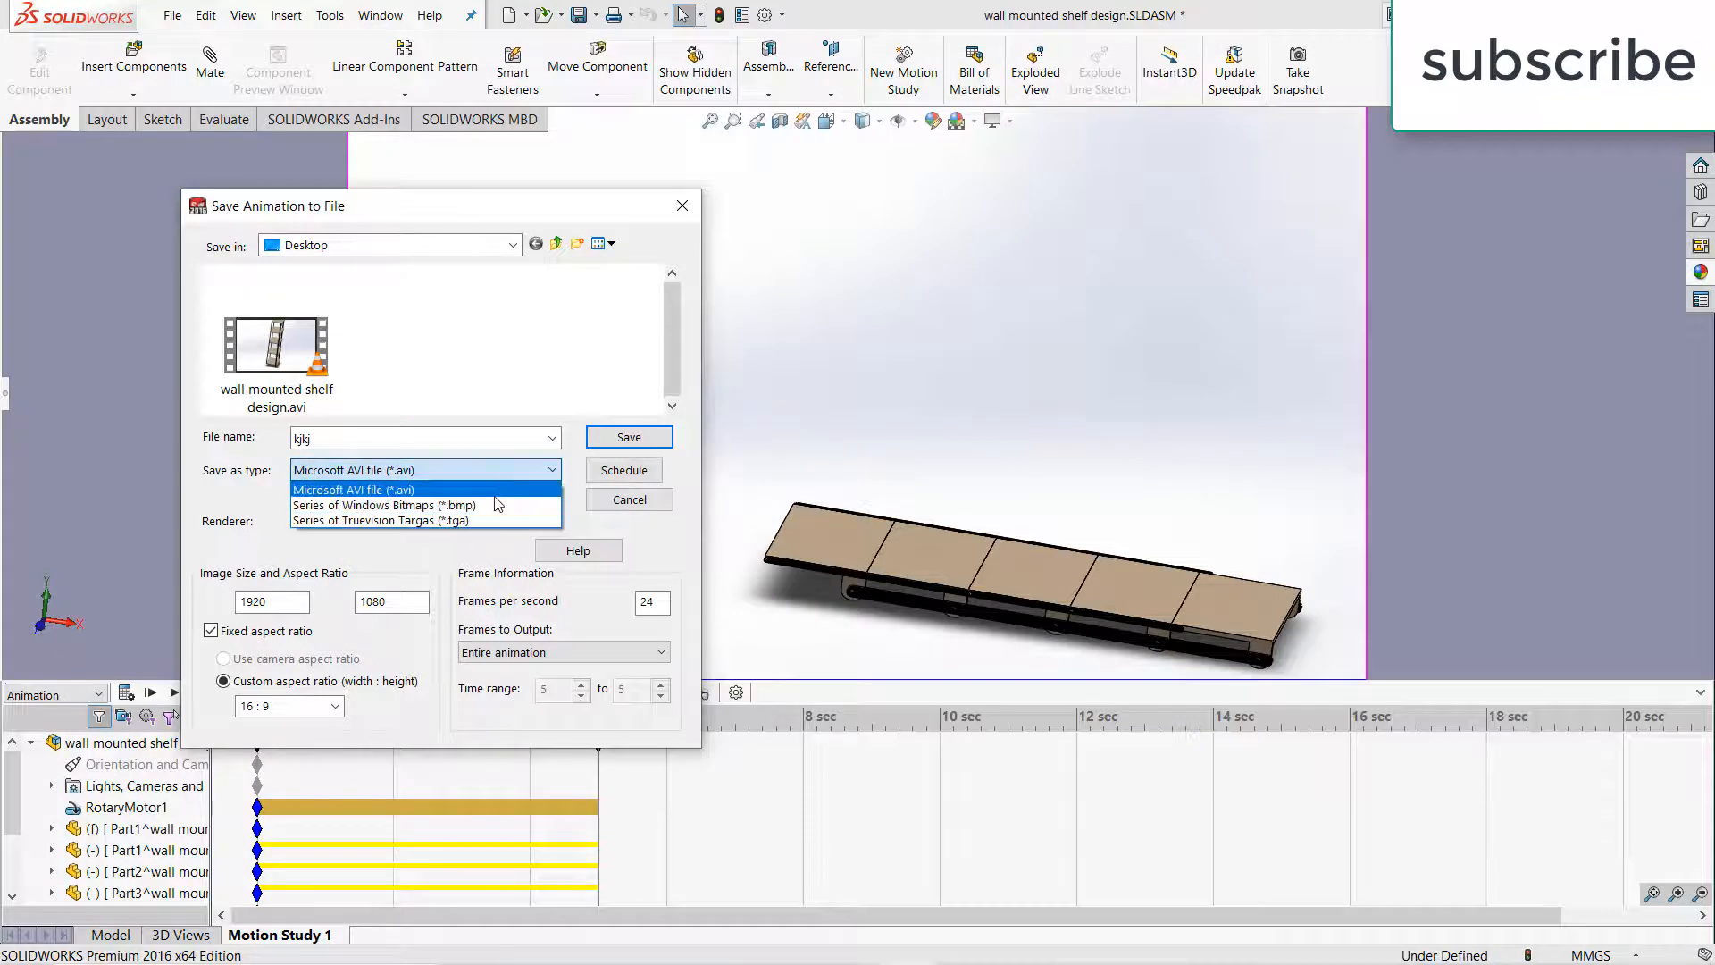
{"action": "left_click", "coordinate": [351, 489]}
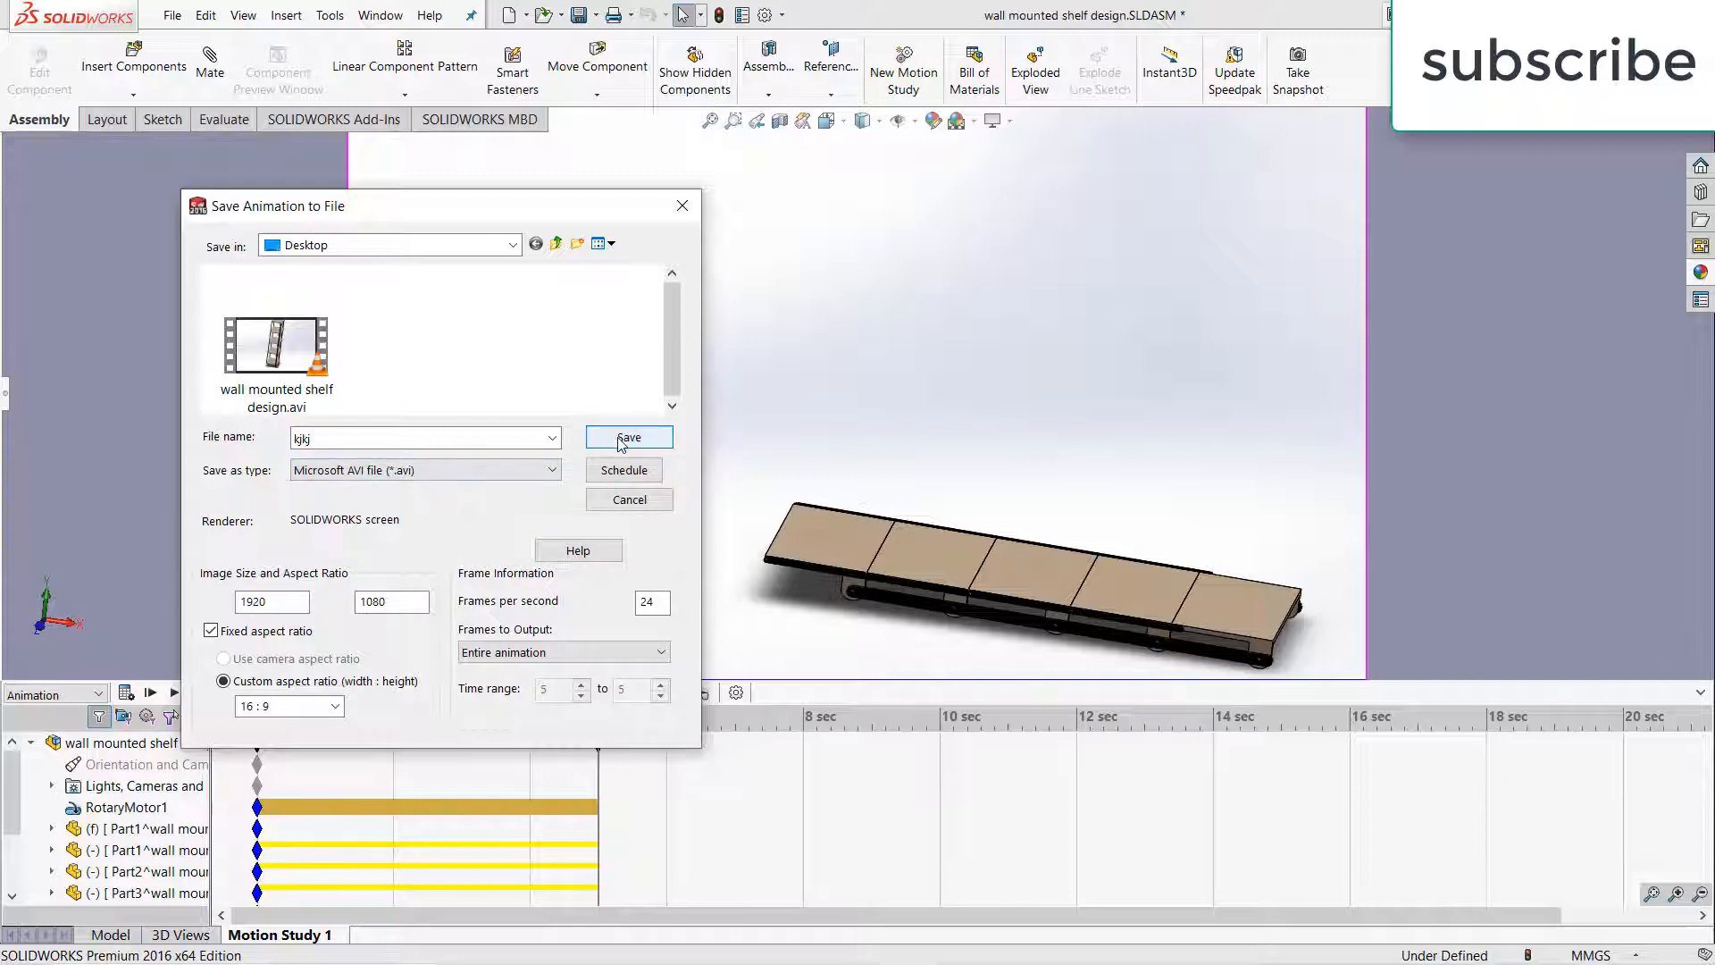
Save the animation with Full Frames (Uncompressed) compression to begin rendering
{"action": "left_click", "coordinate": [629, 437]}
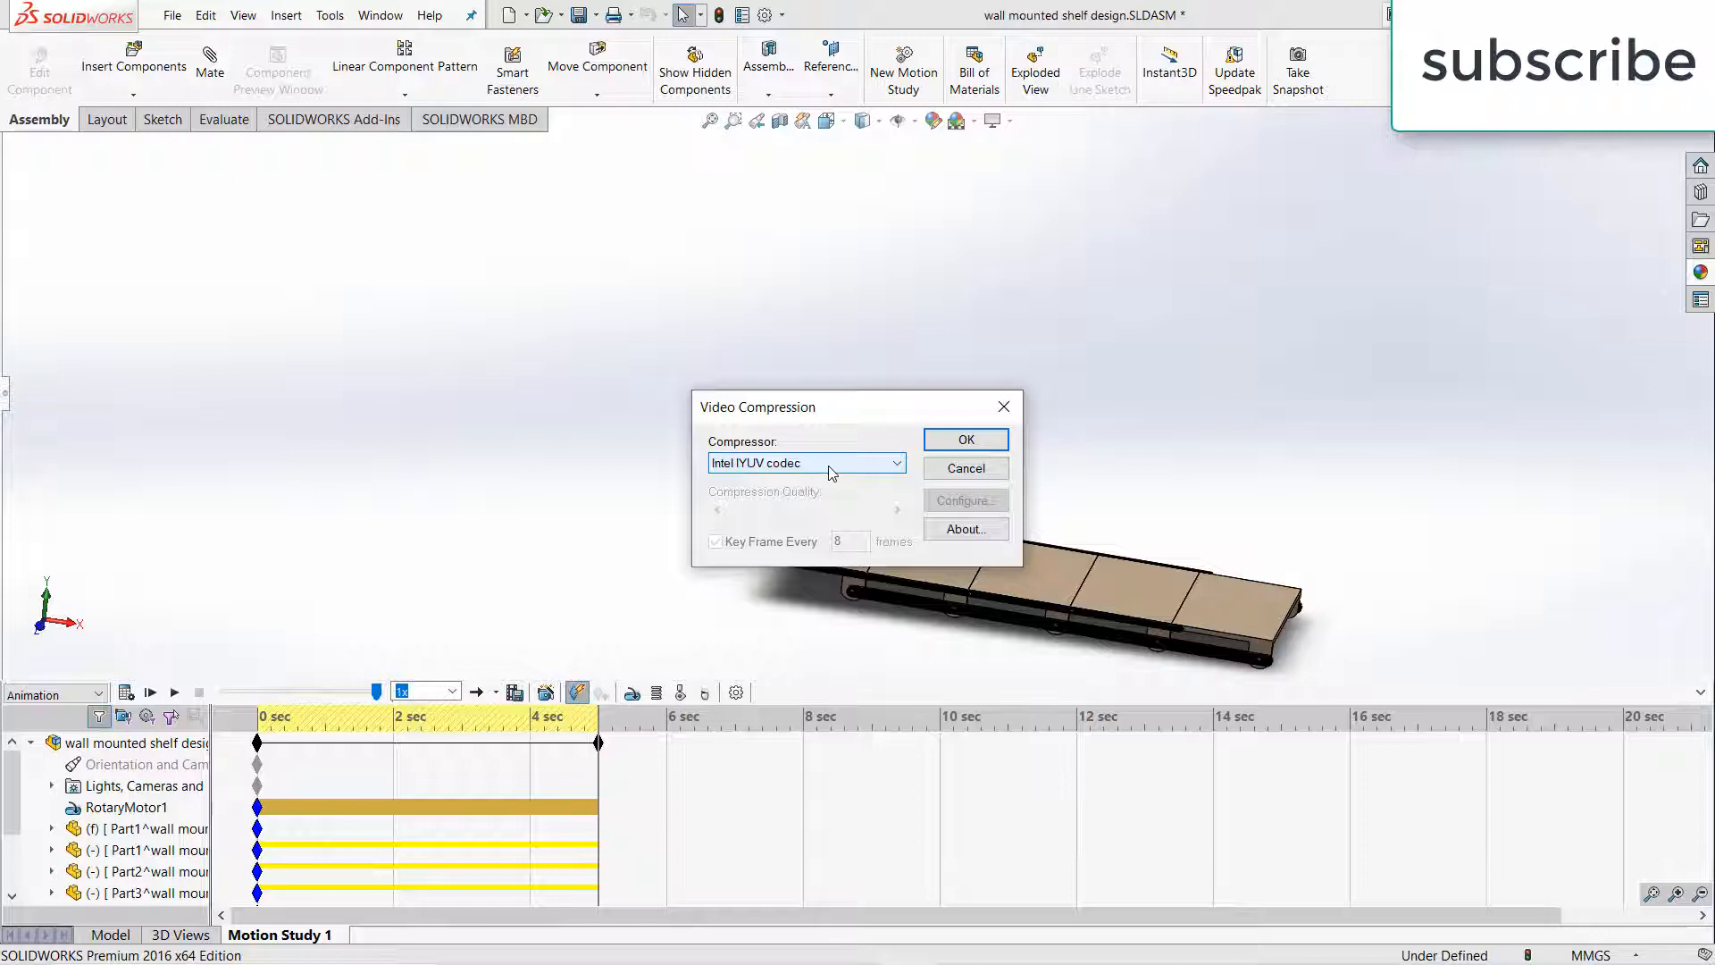
{"action": "left_click", "coordinate": [896, 463]}
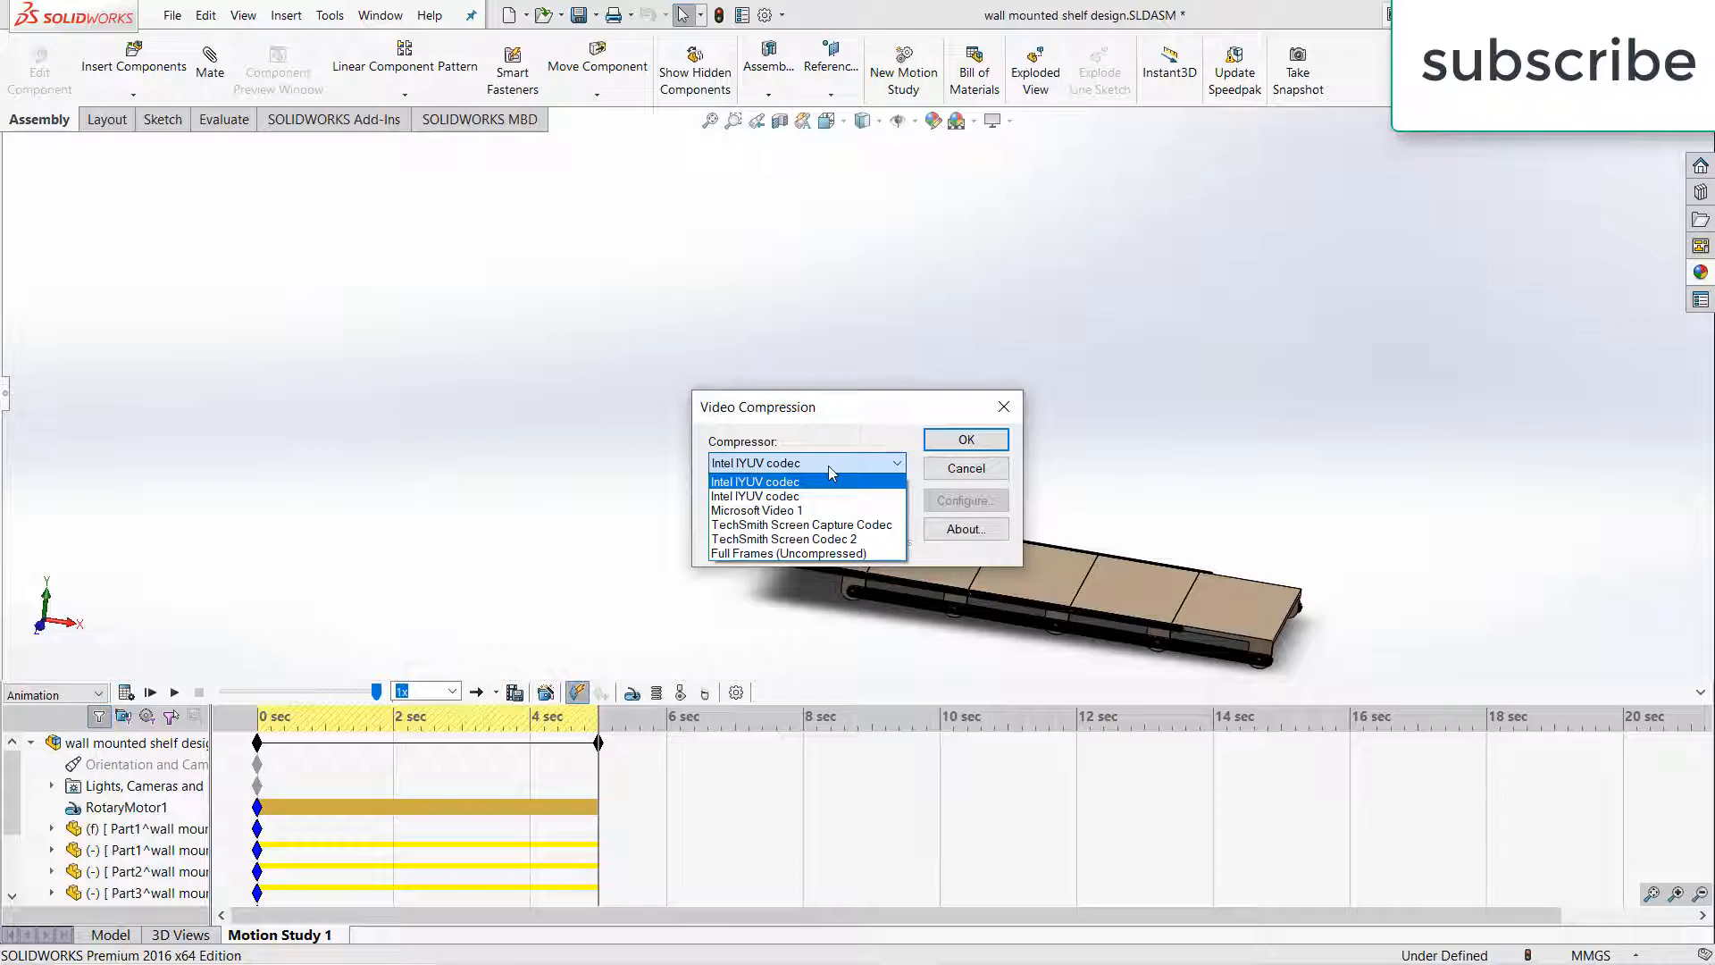
{"action": "mouse_move", "coordinate": [806, 552]}
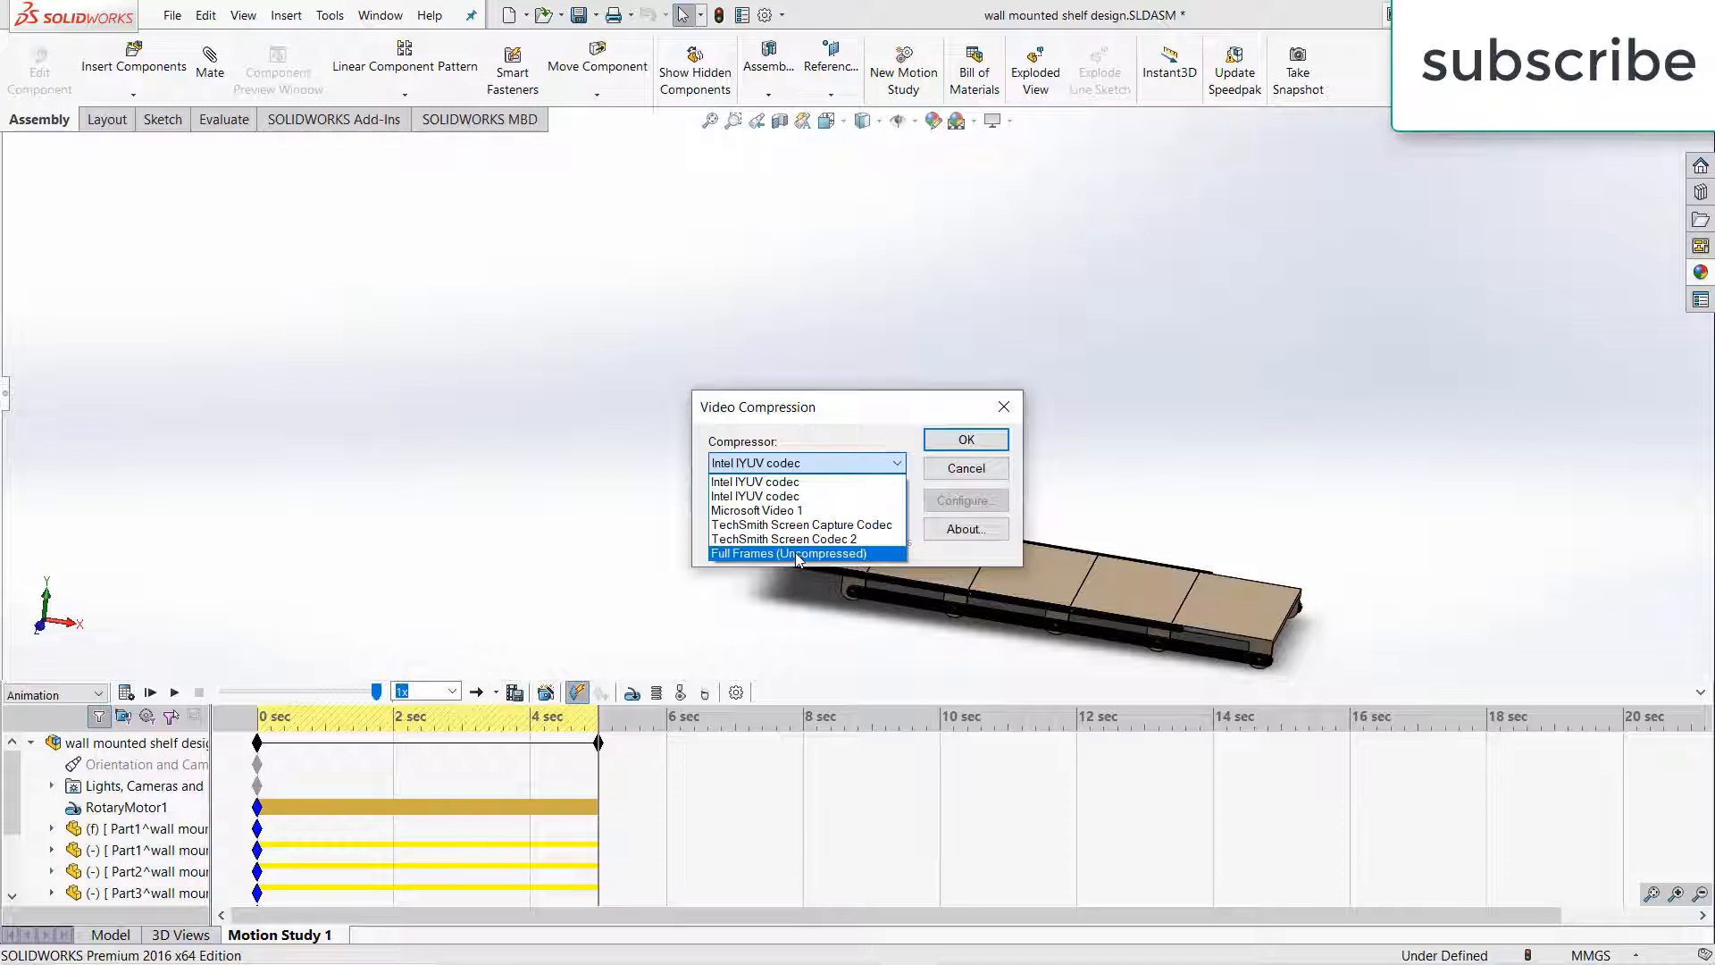
{"action": "left_click", "coordinate": [790, 553]}
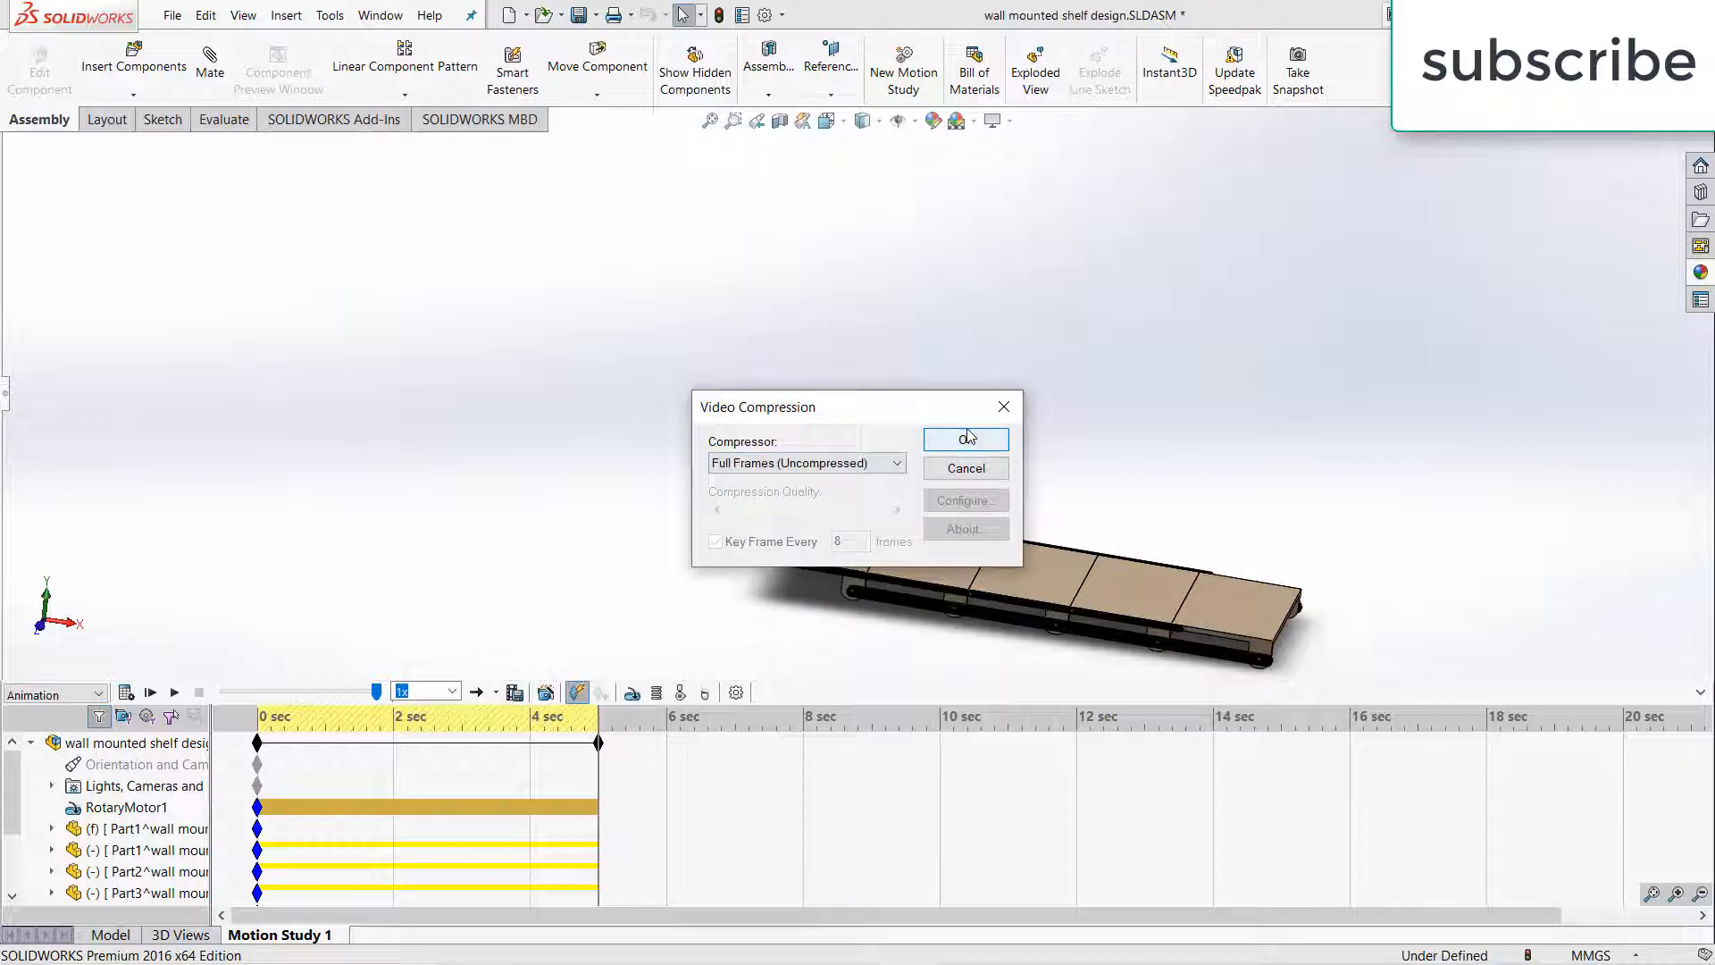
{"action": "left_click", "coordinate": [965, 438]}
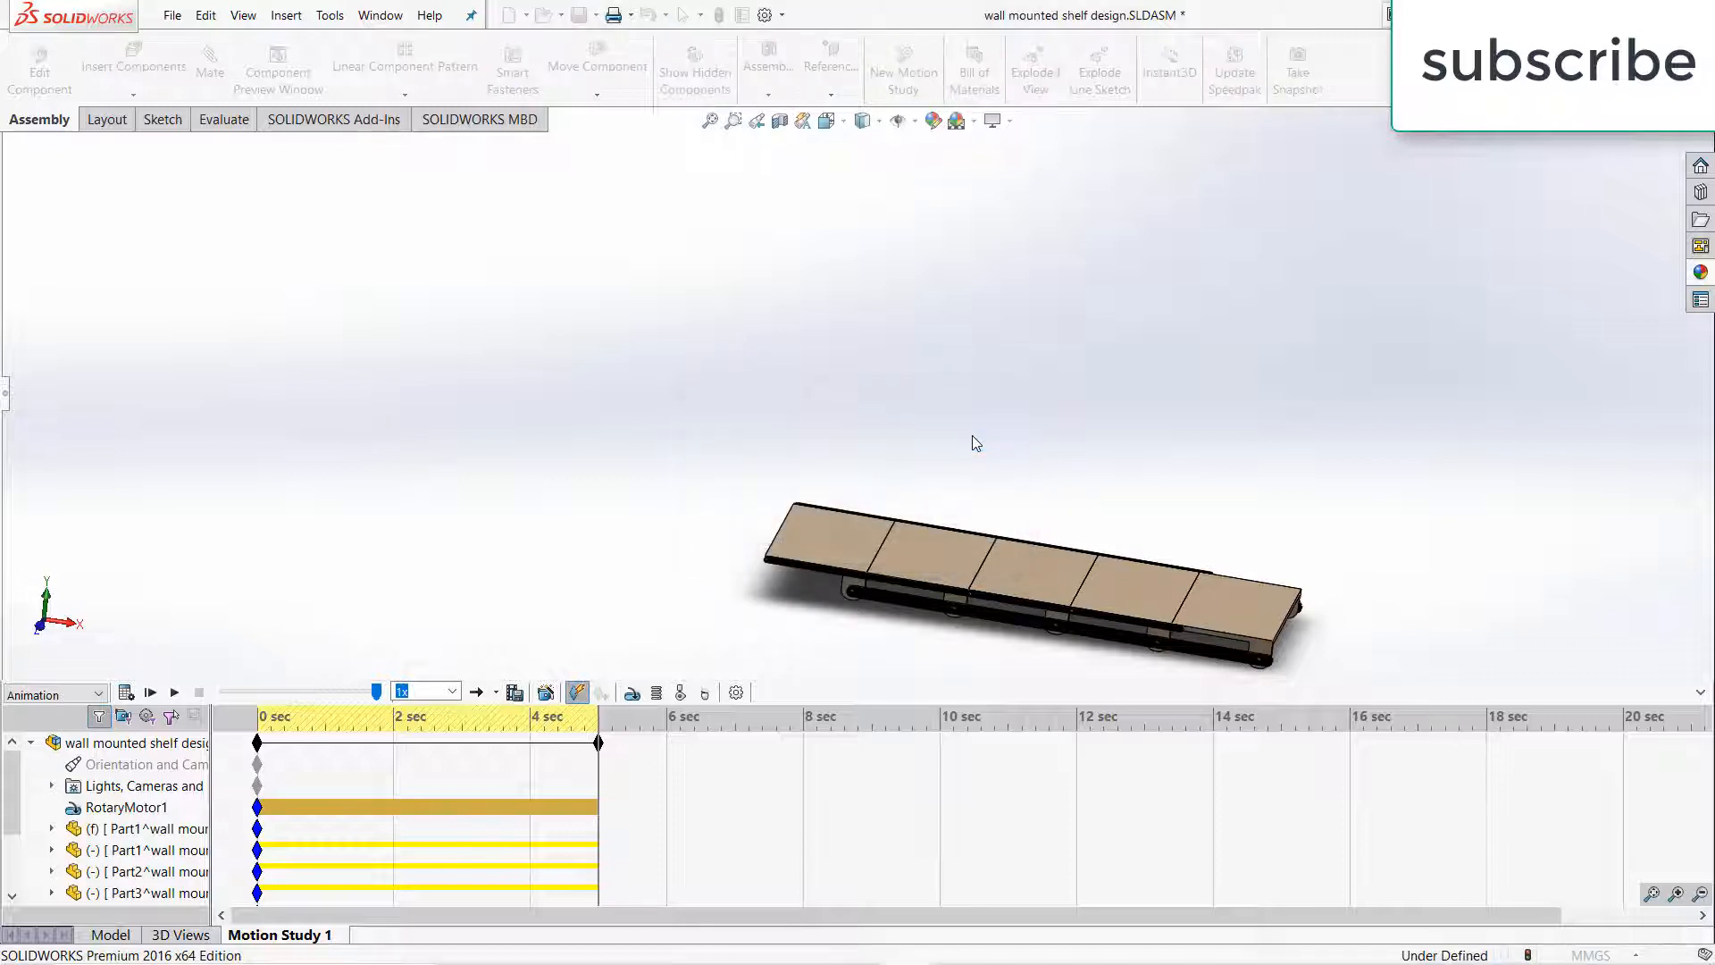
{"action": "left_click", "coordinate": [173, 691]}
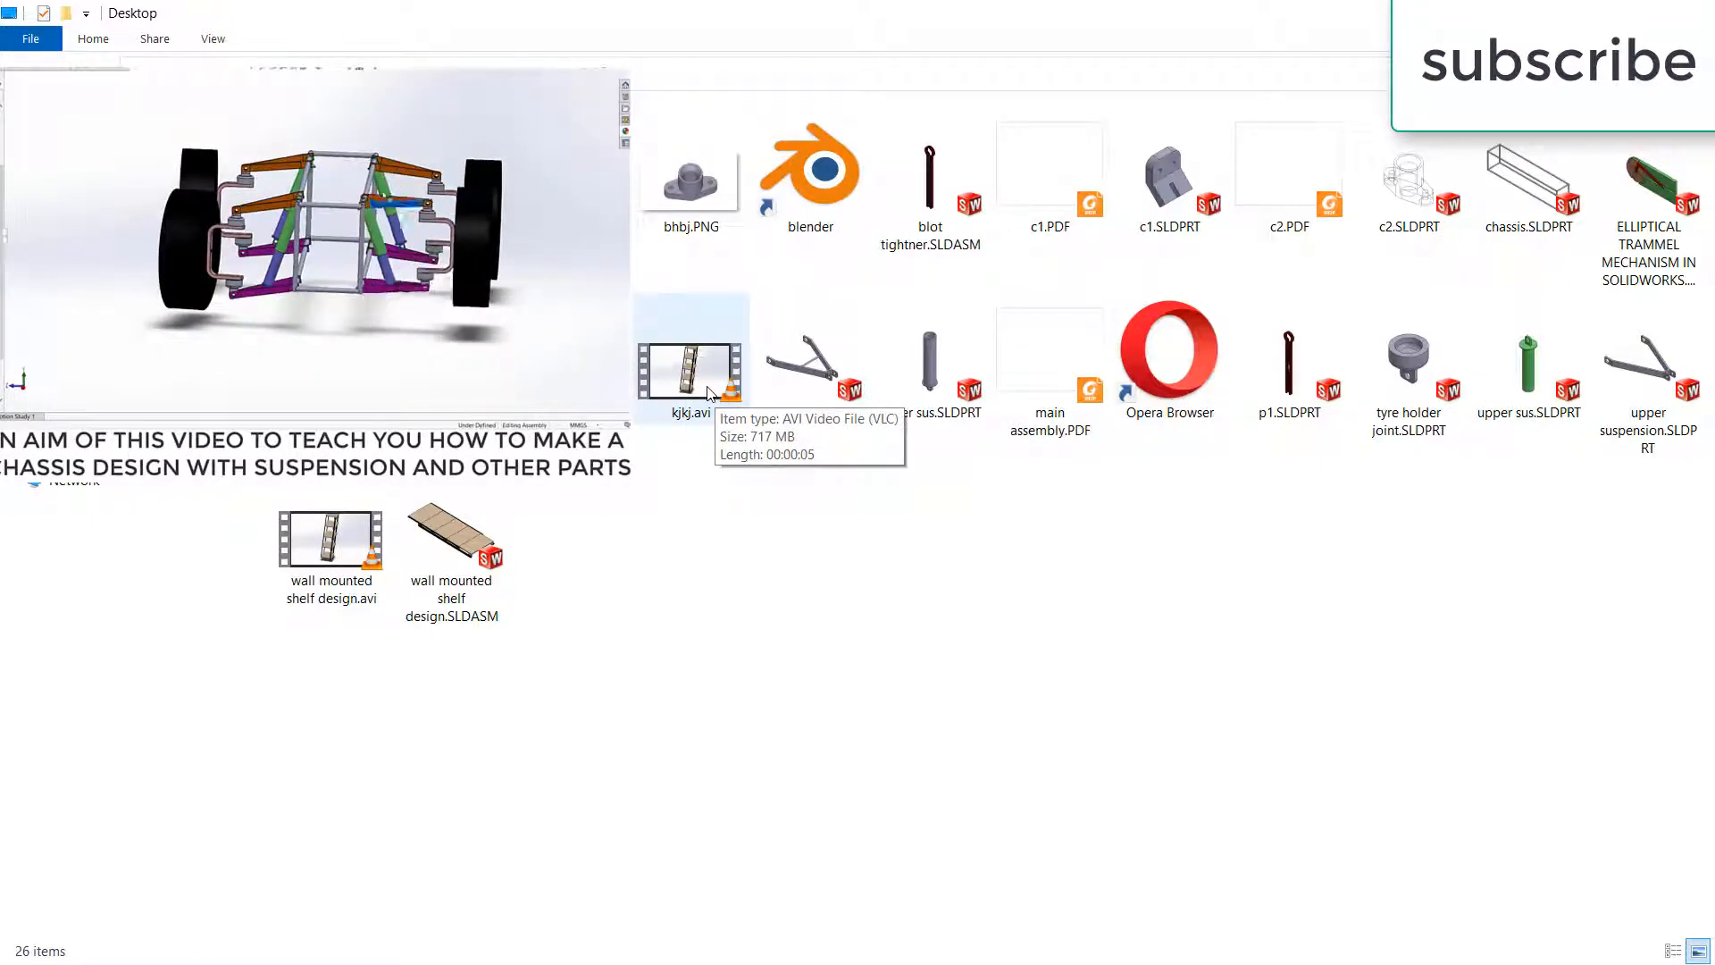
Play kjkj.avi from the Desktop folder in File Explorer
{"action": "double_click", "coordinate": [690, 371]}
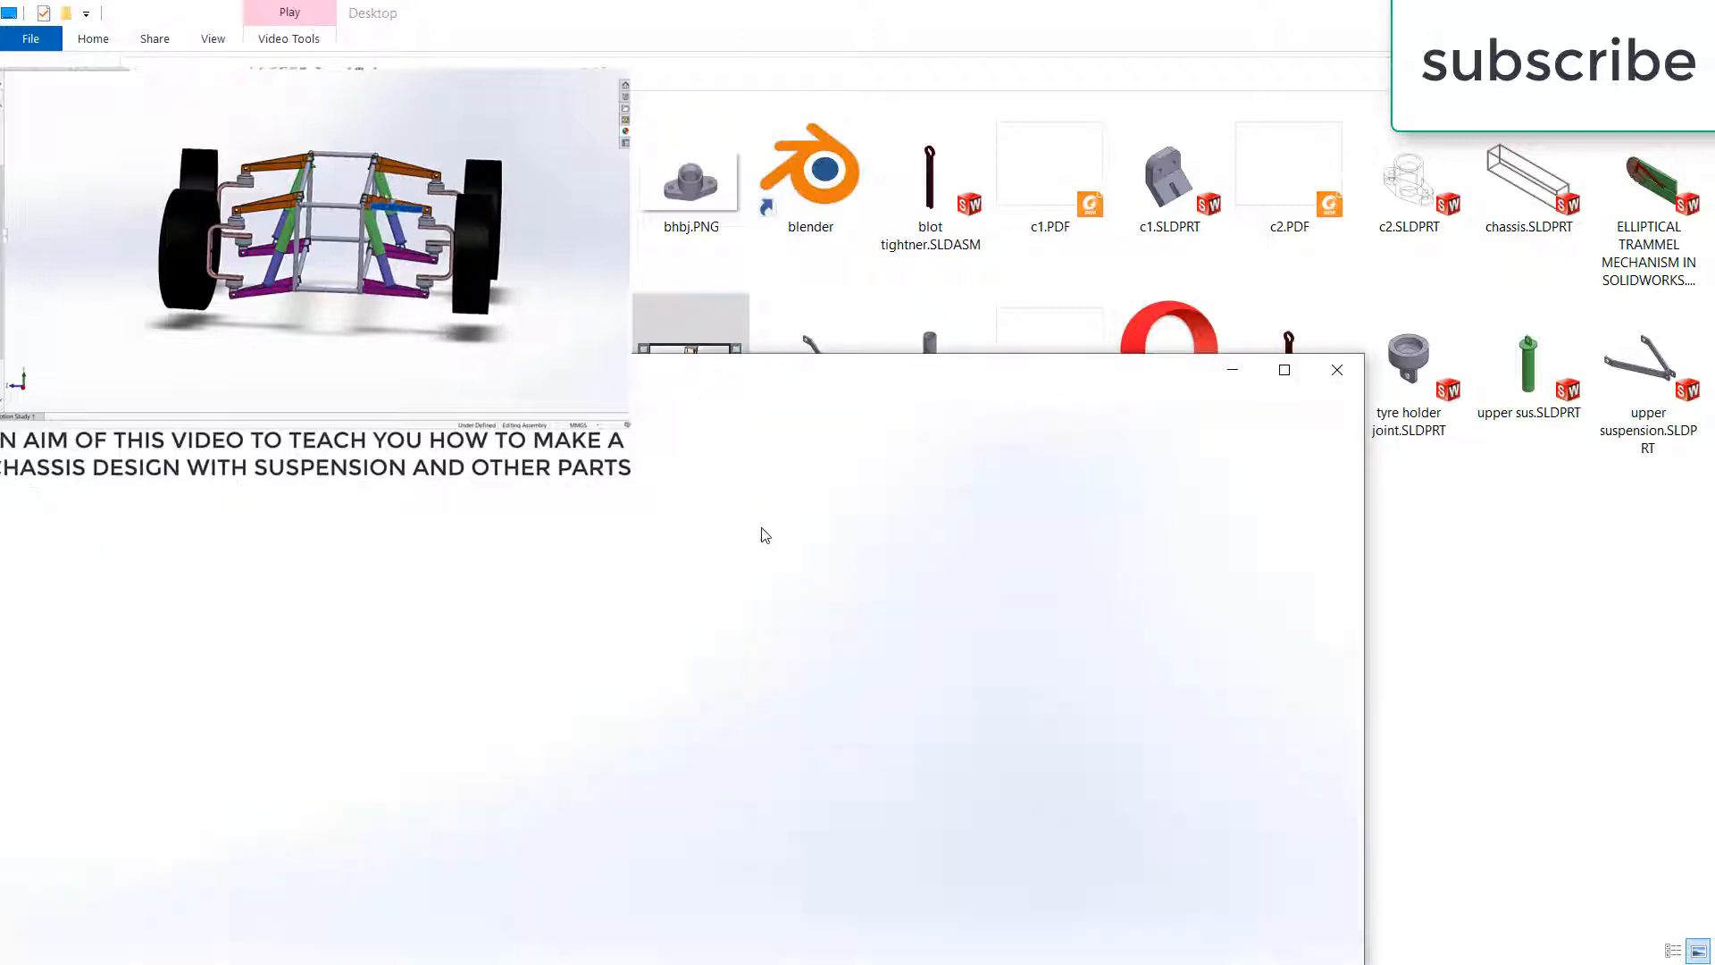